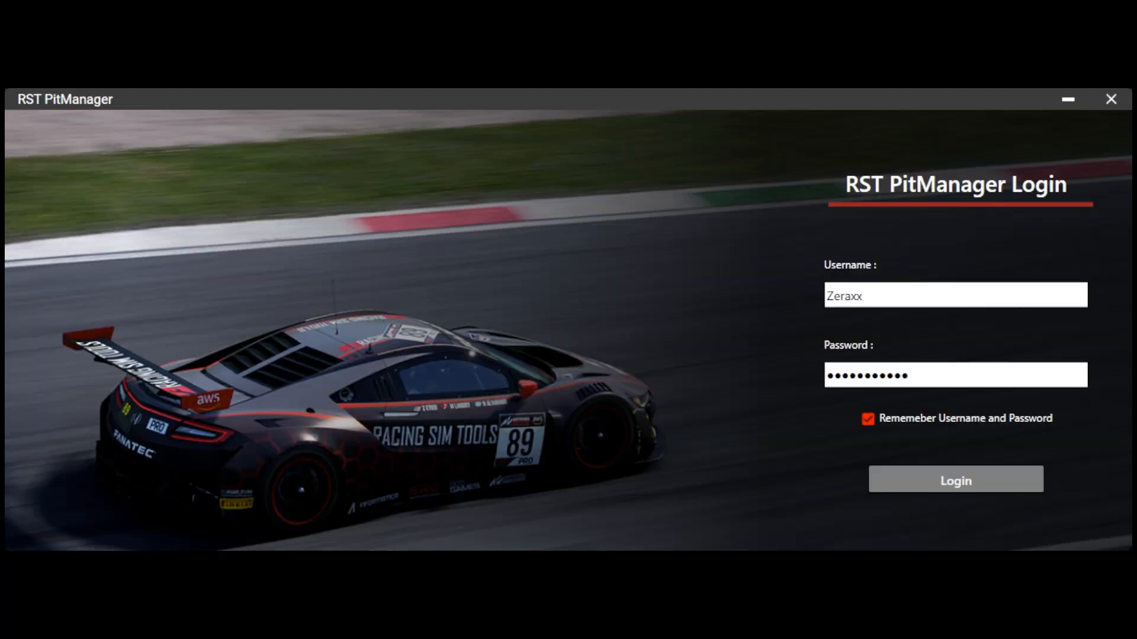
- Clear and re-enter the password, then attempt login, producing an incorrect credentials error
left_click(954, 479)
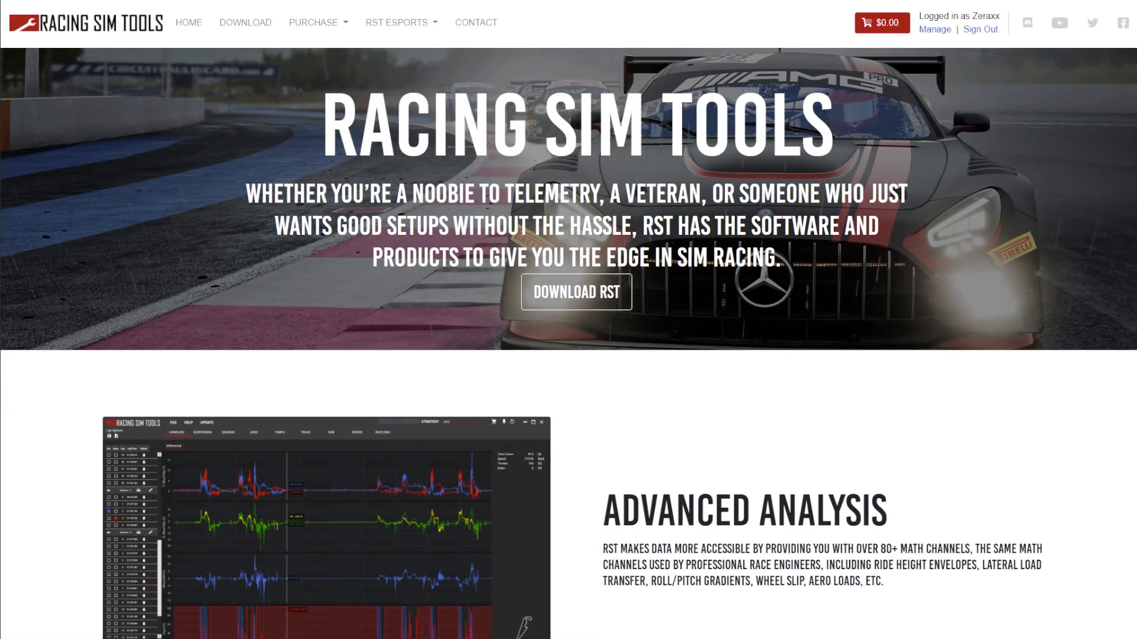
scroll("down", 3)
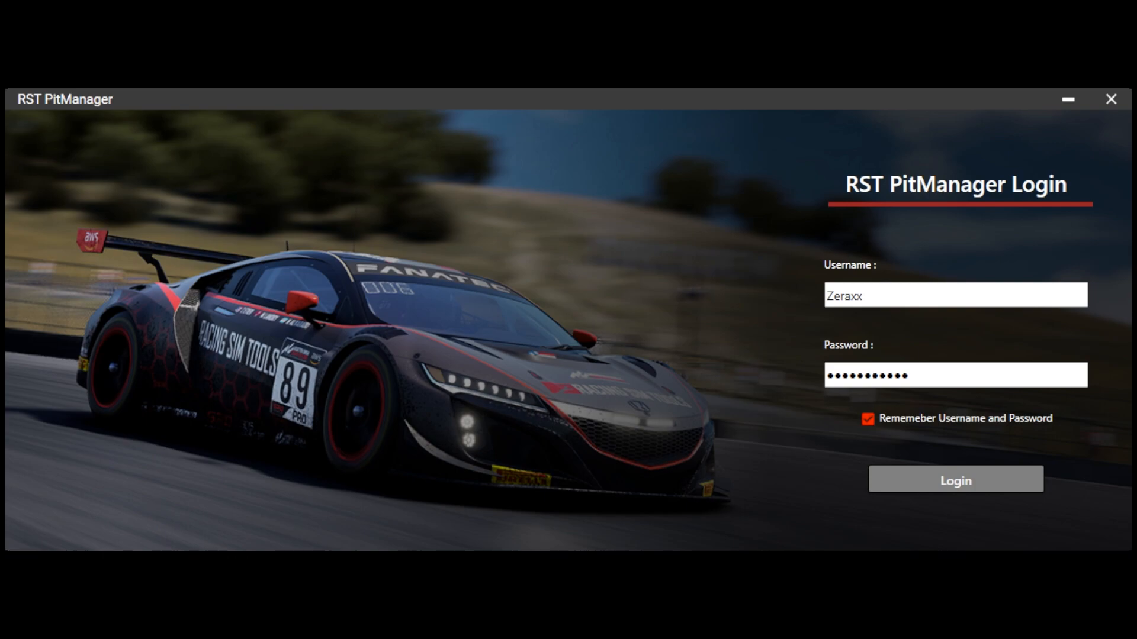
left_click(943, 375)
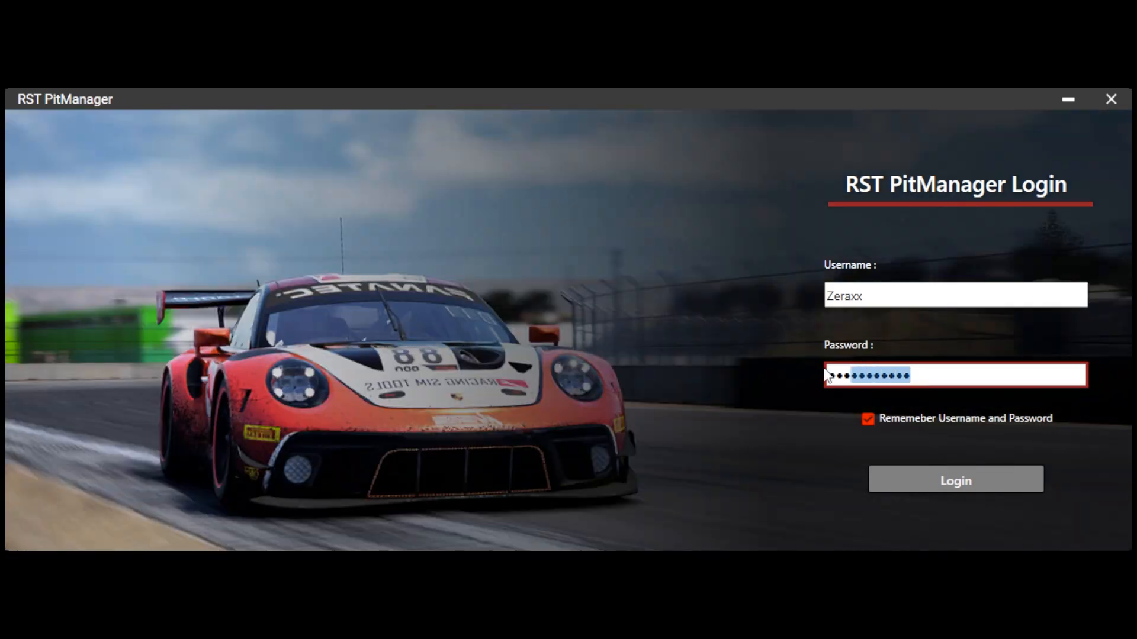
key("ctrl+a")
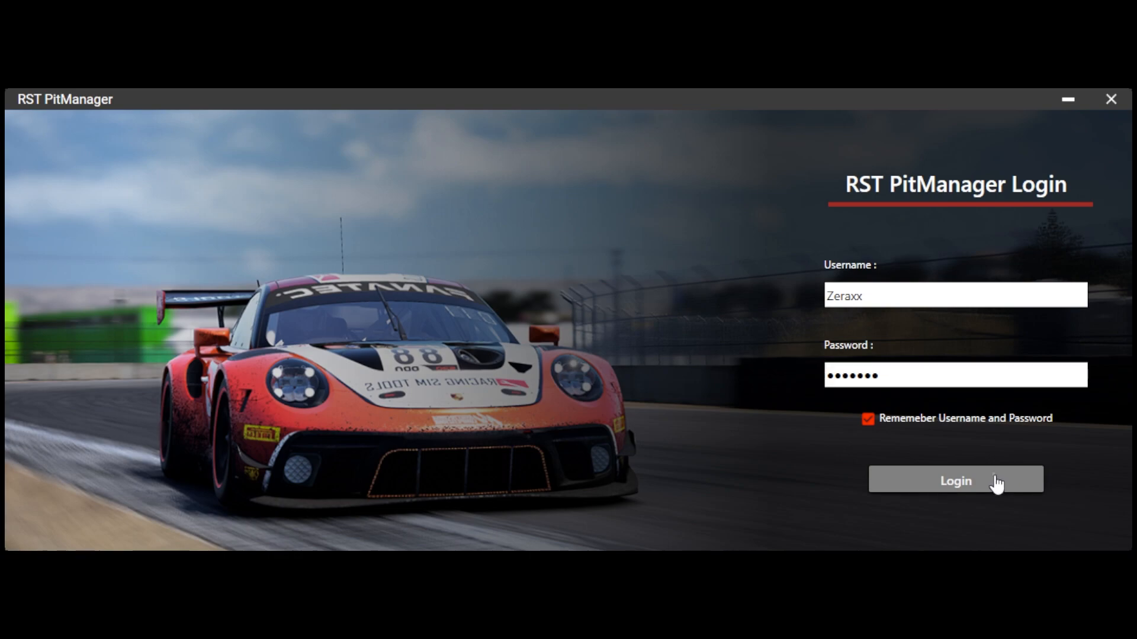
left_click(956, 480)
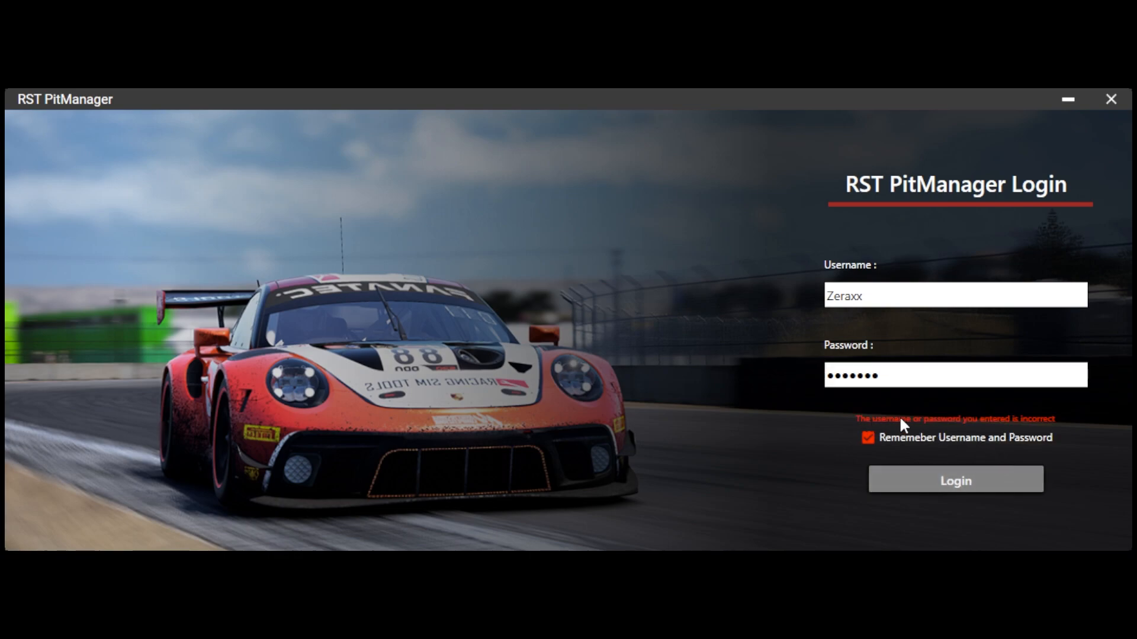
mouse_move(952, 432)
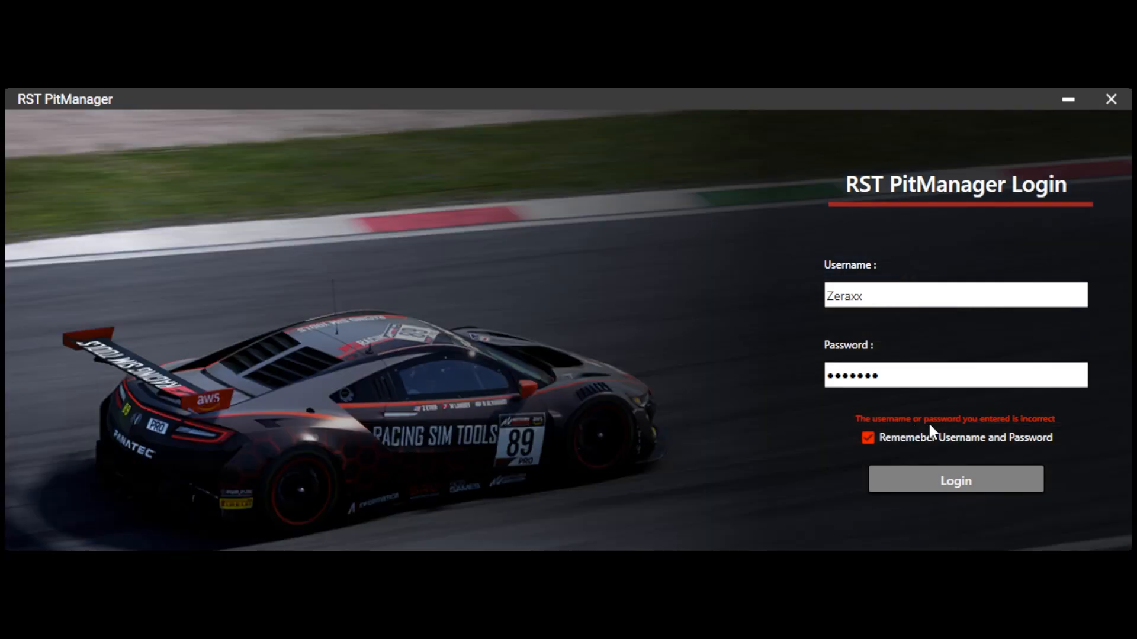
mouse_move(965, 432)
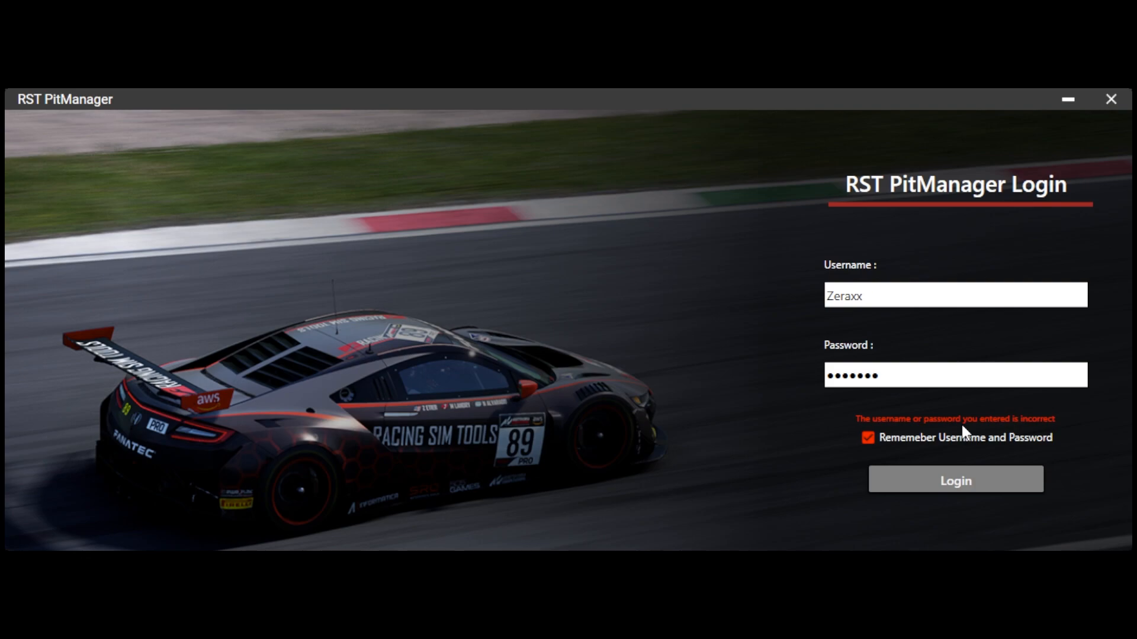
mouse_move(934, 432)
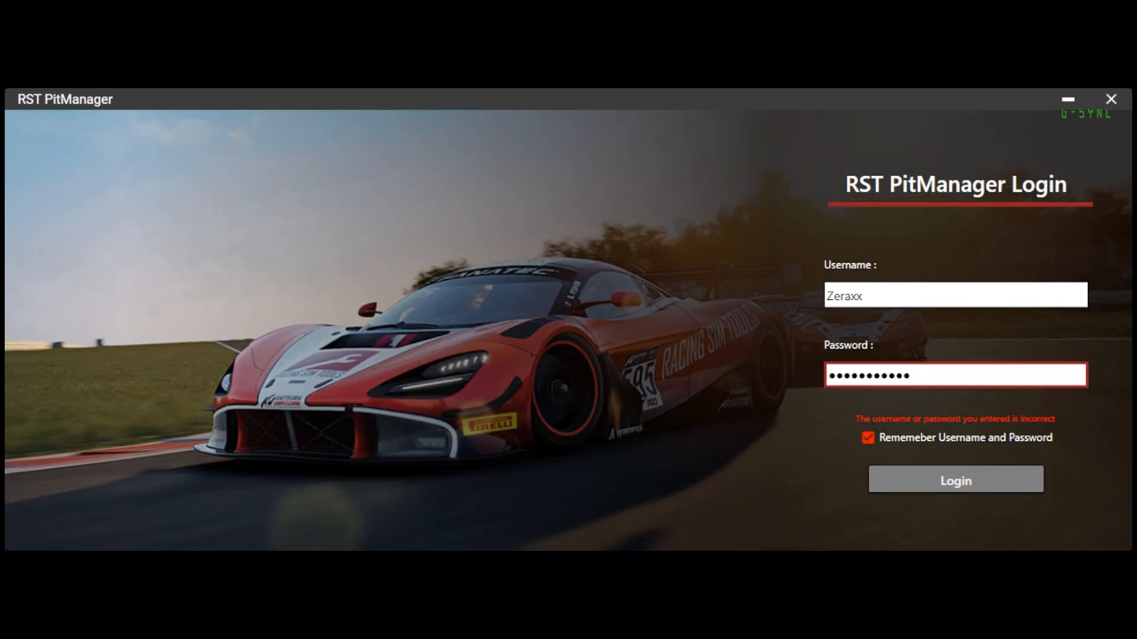
- Log in with the corrected longer password to reach the Connect to Room prompt
left_click(955, 479)
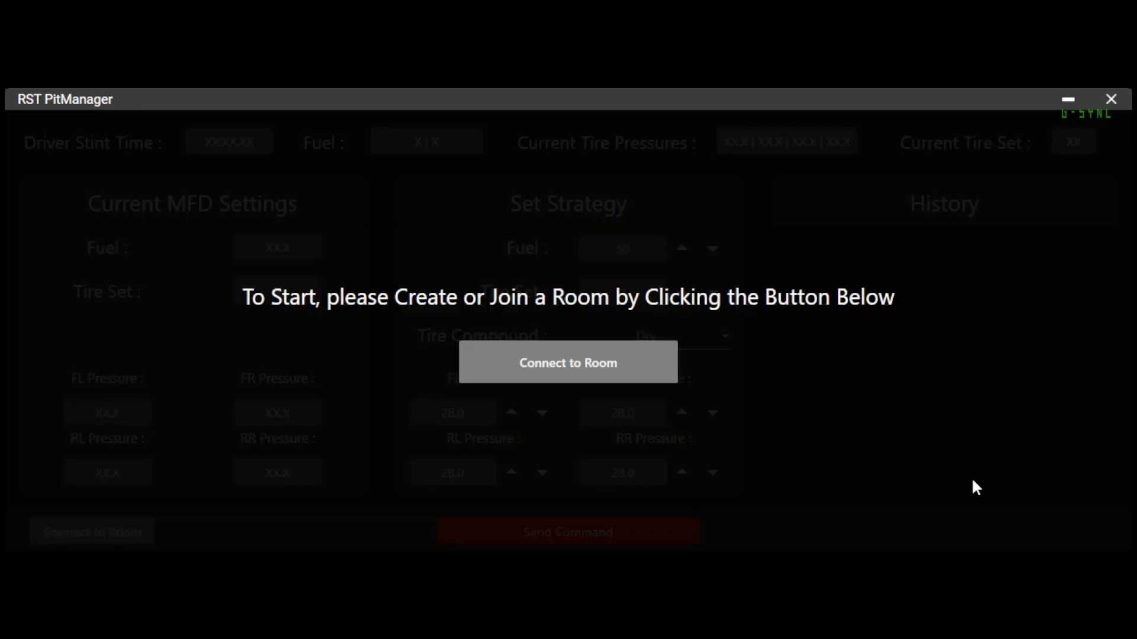
mouse_move(620, 225)
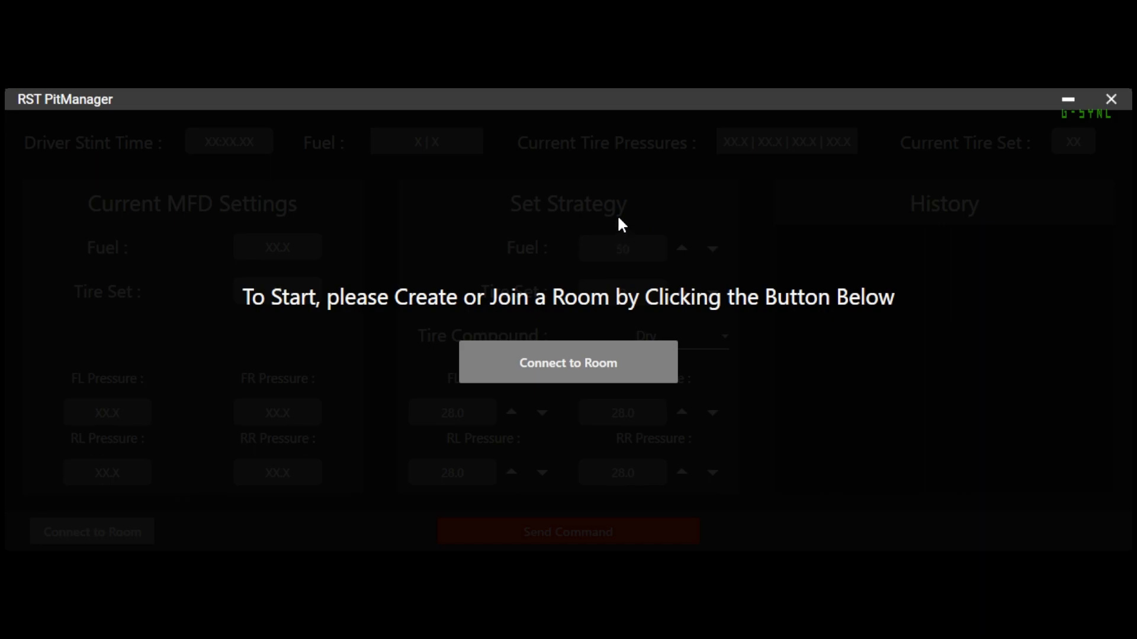
mouse_move(713, 248)
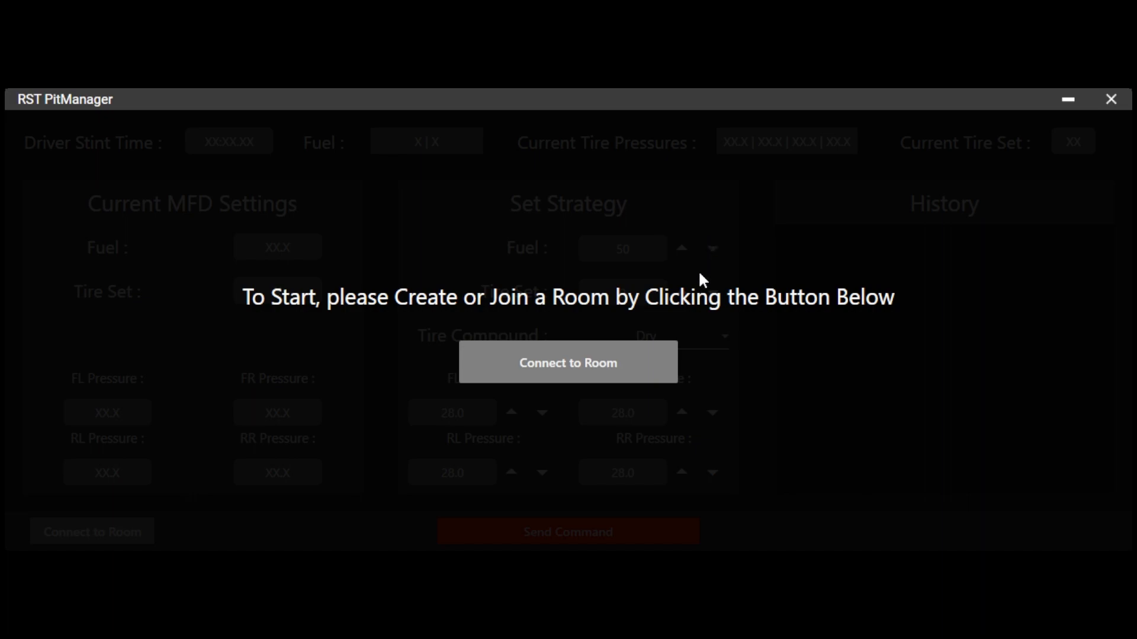
mouse_move(700, 322)
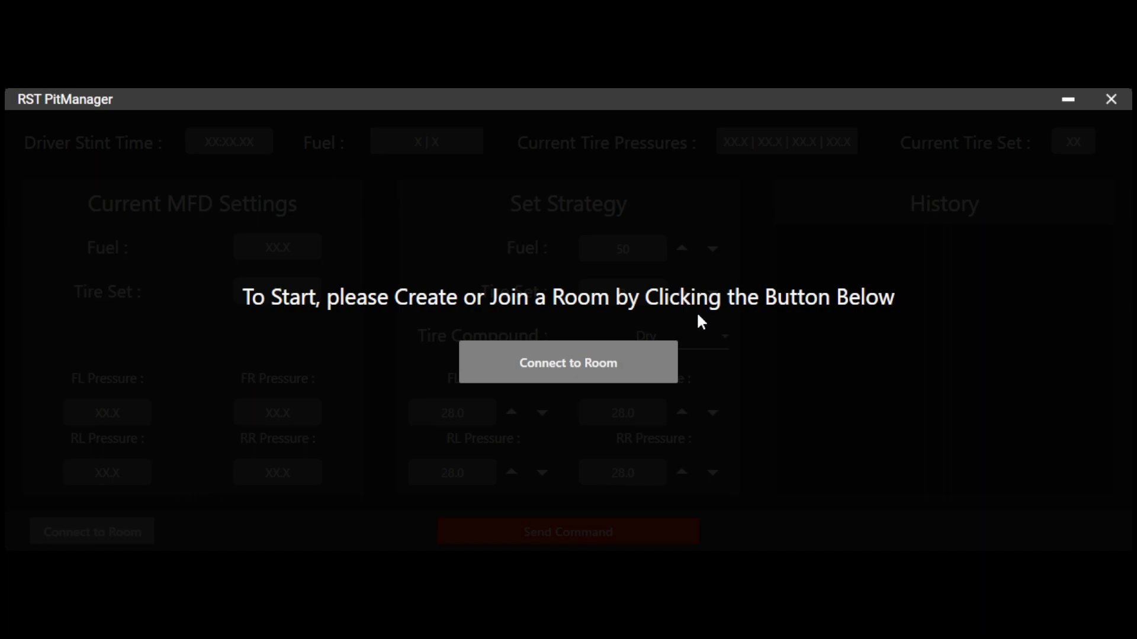
mouse_move(731, 386)
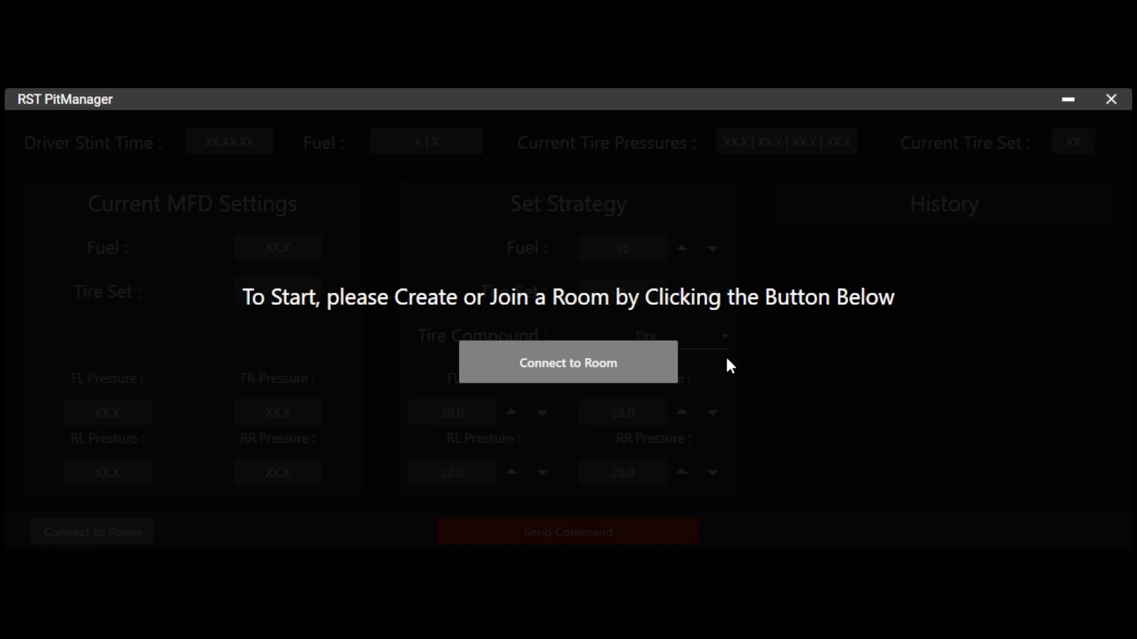
mouse_move(704, 309)
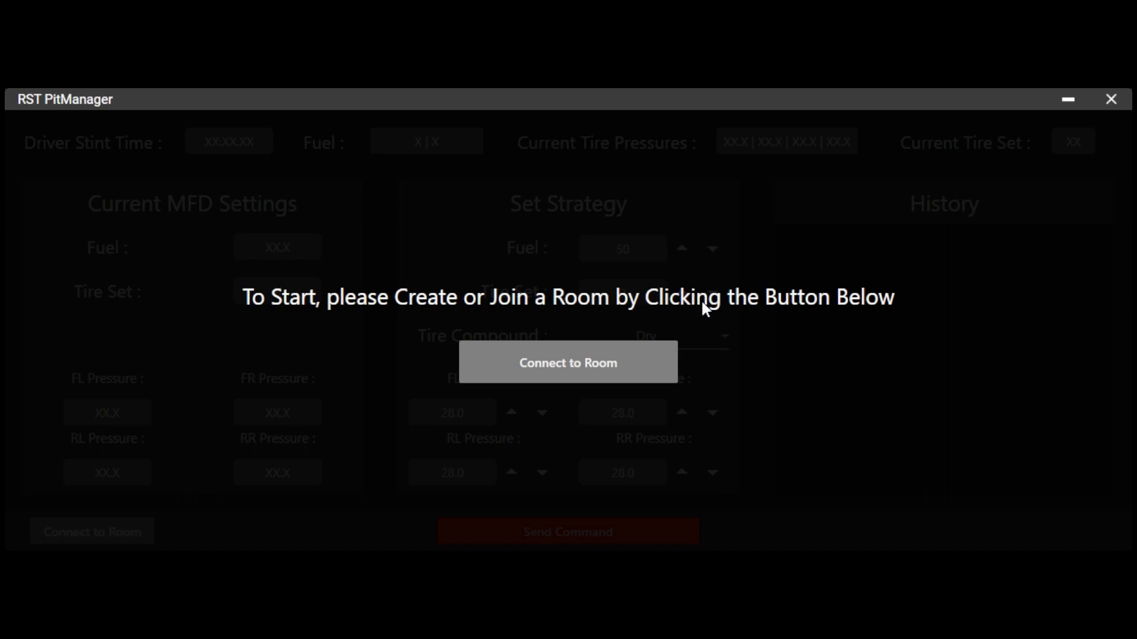
mouse_move(584, 378)
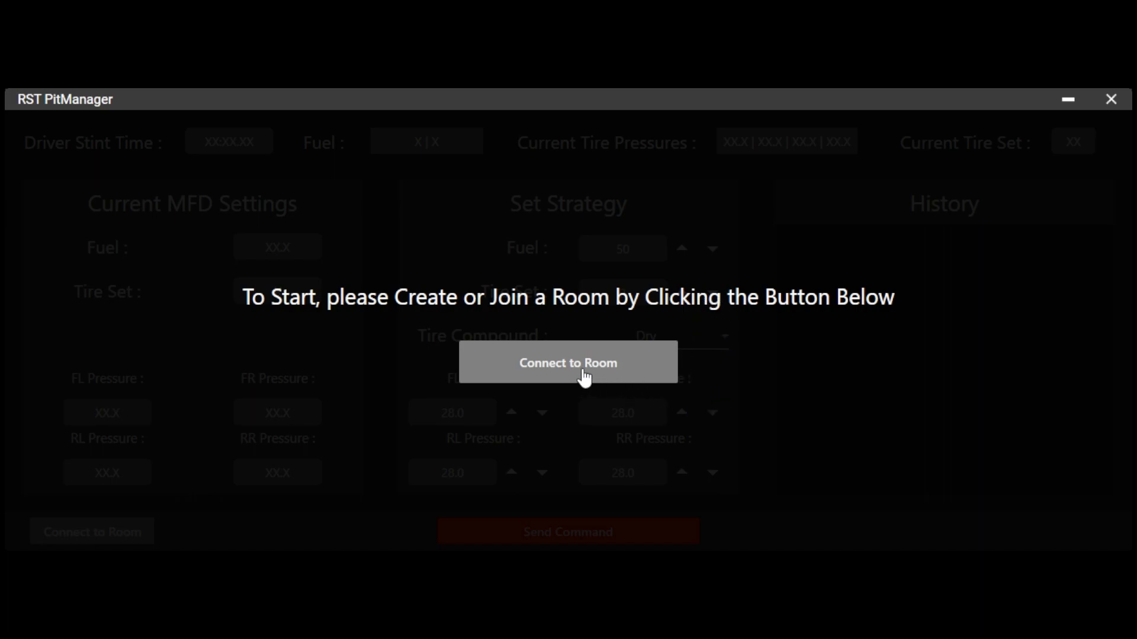
- Open the Server Browser, listing the PitManager room with one member
left_click(568, 363)
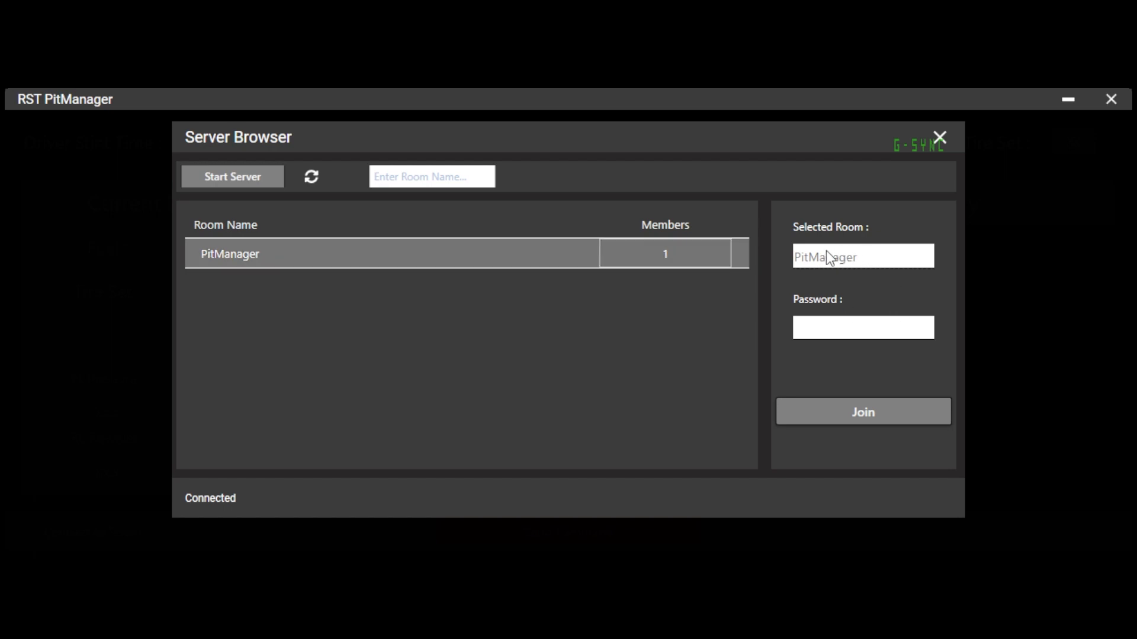
mouse_move(852, 271)
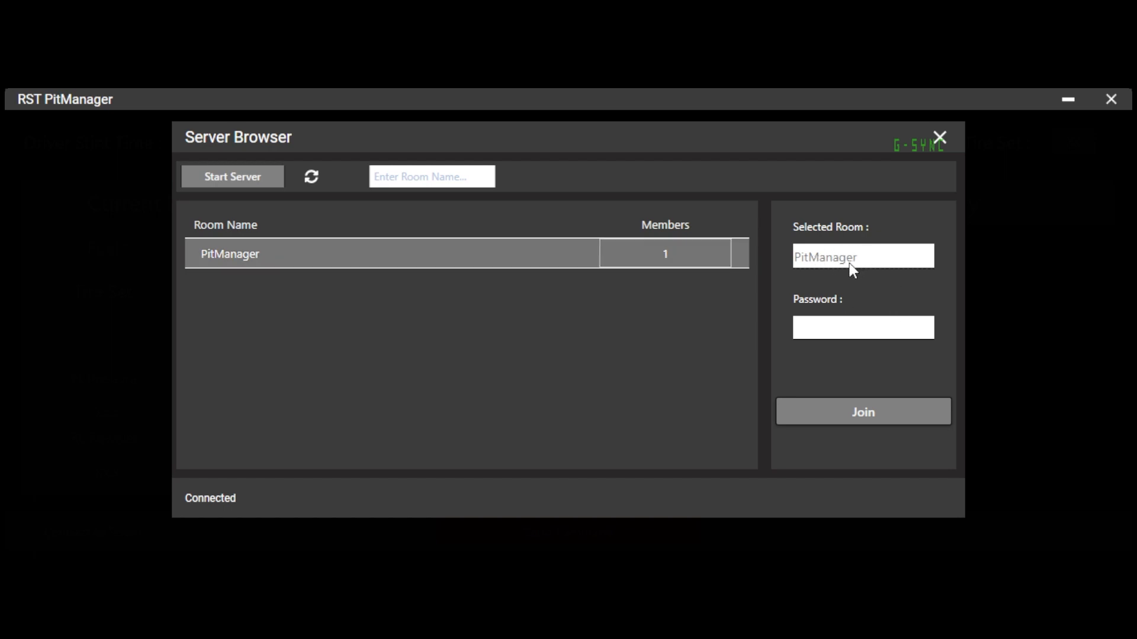
mouse_move(862, 327)
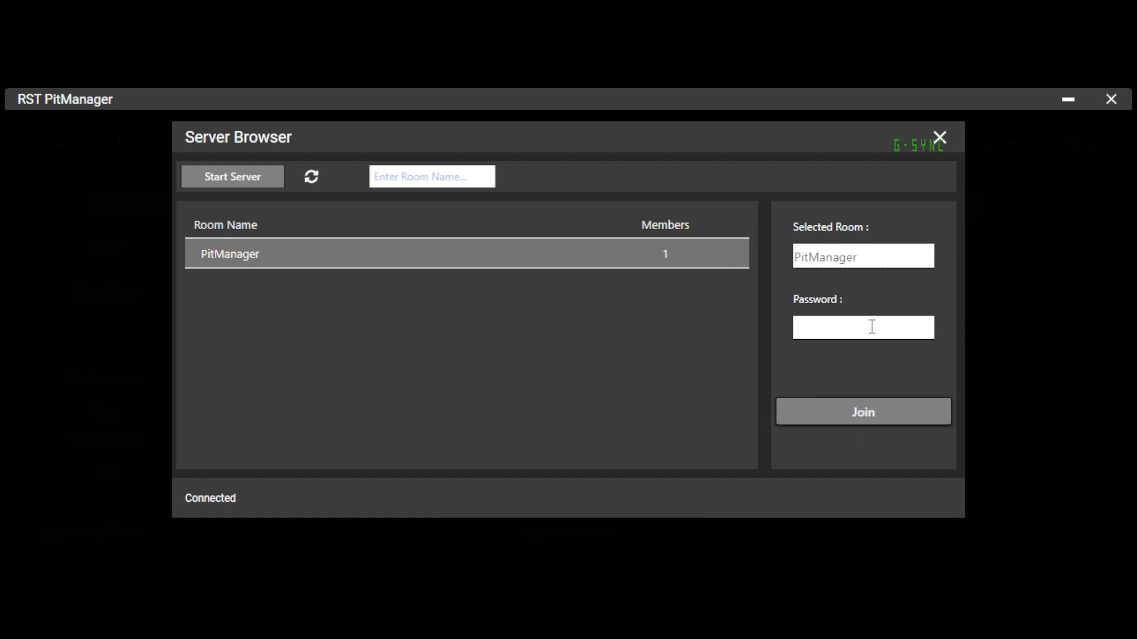
mouse_move(846, 326)
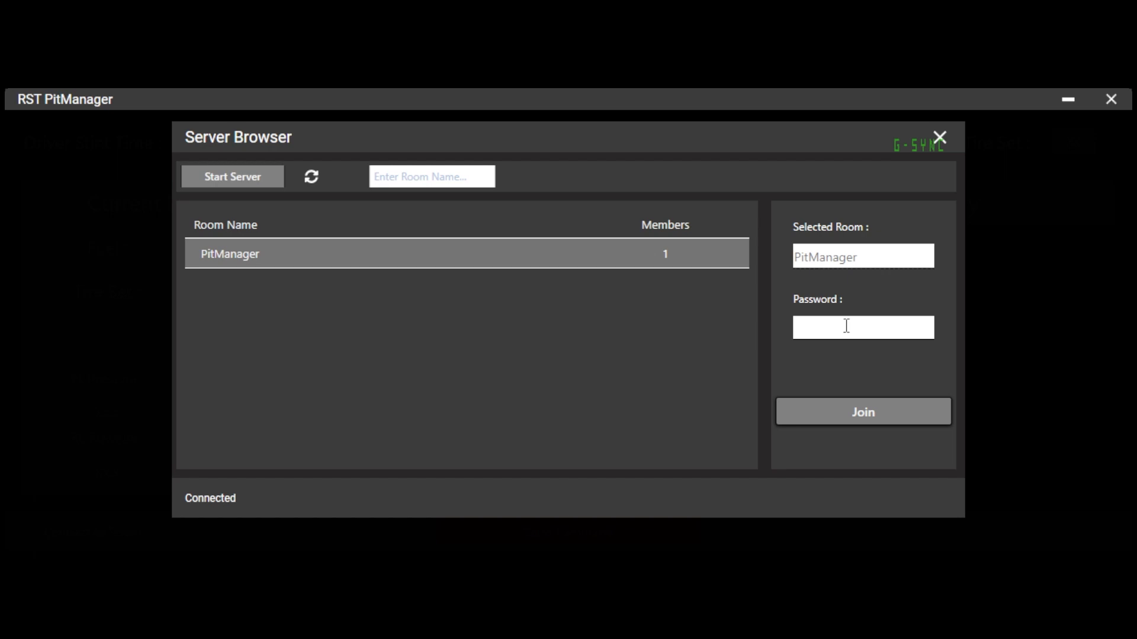
left_click(432, 177)
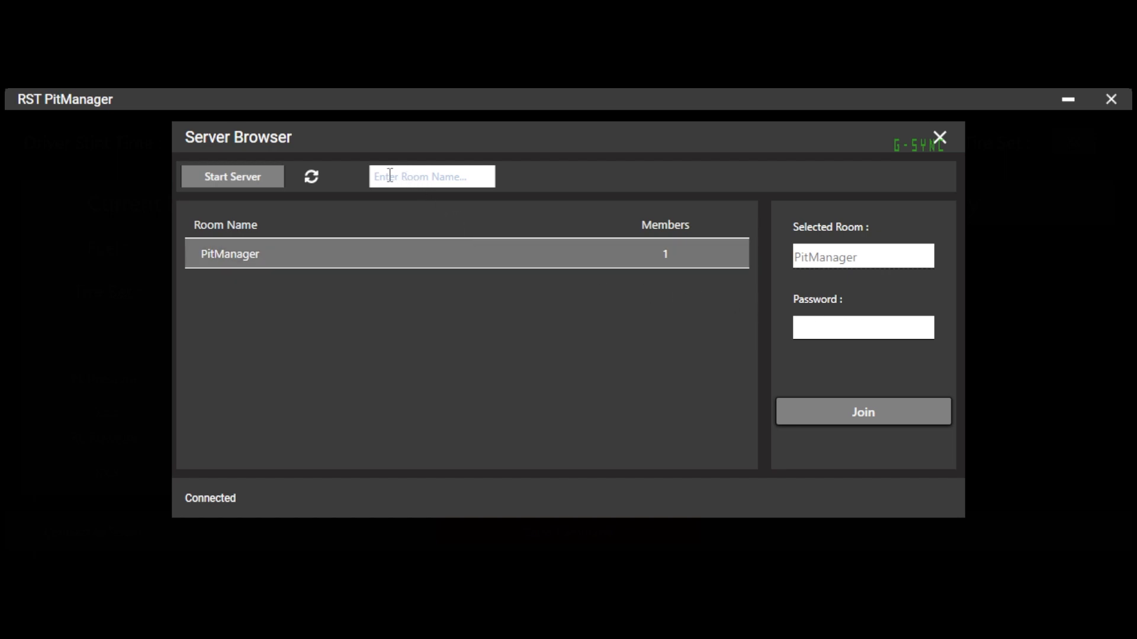
mouse_move(491, 361)
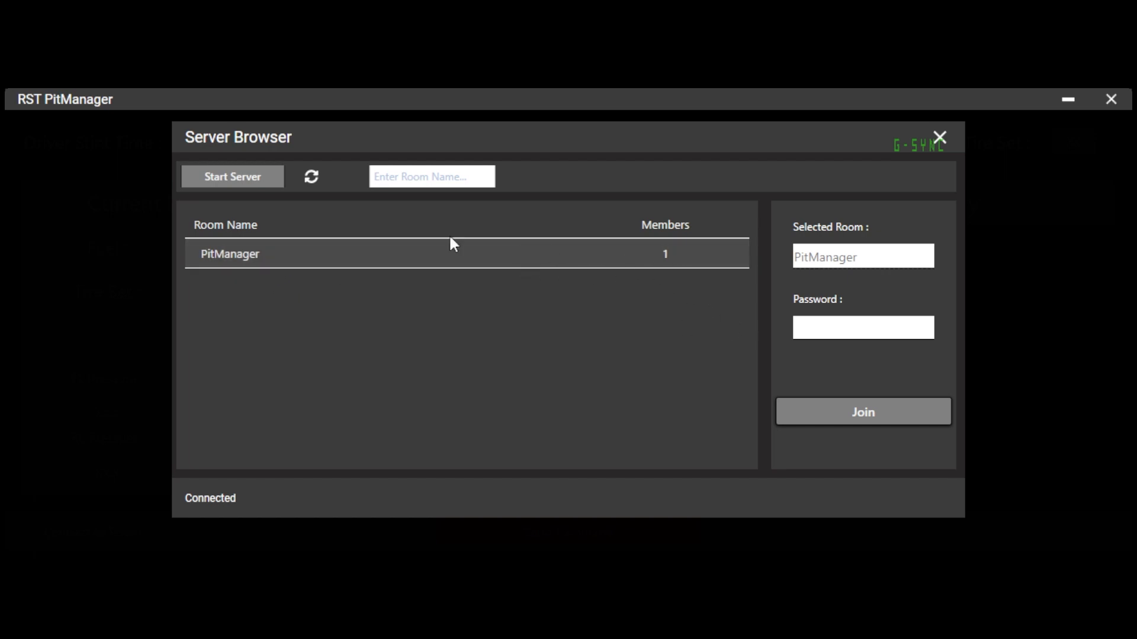
left_click(232, 176)
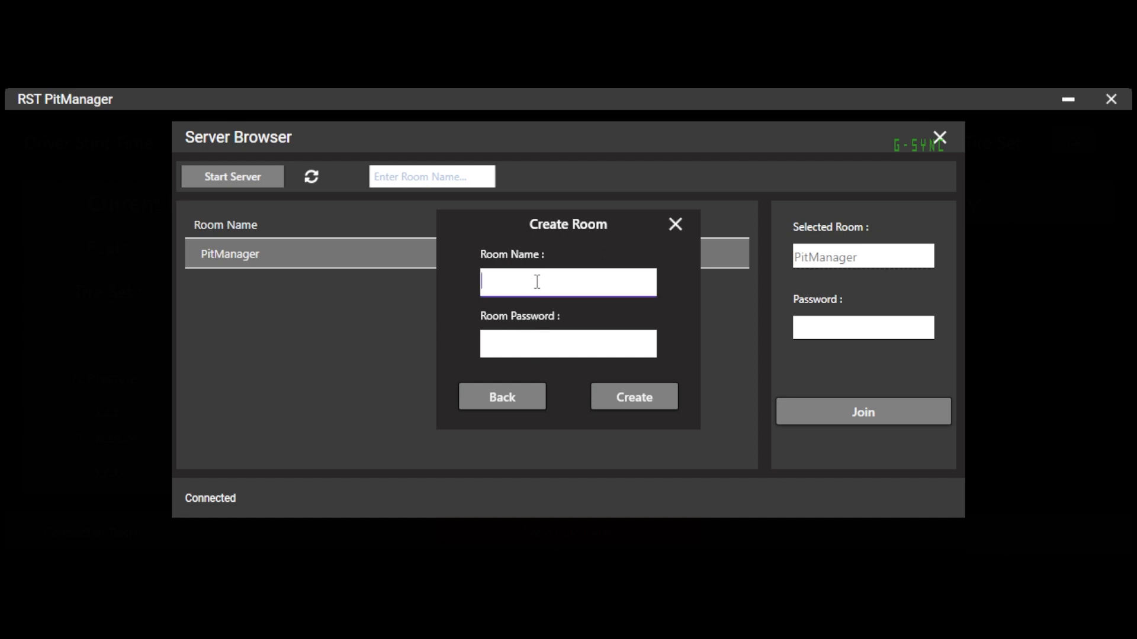
type("Test123")
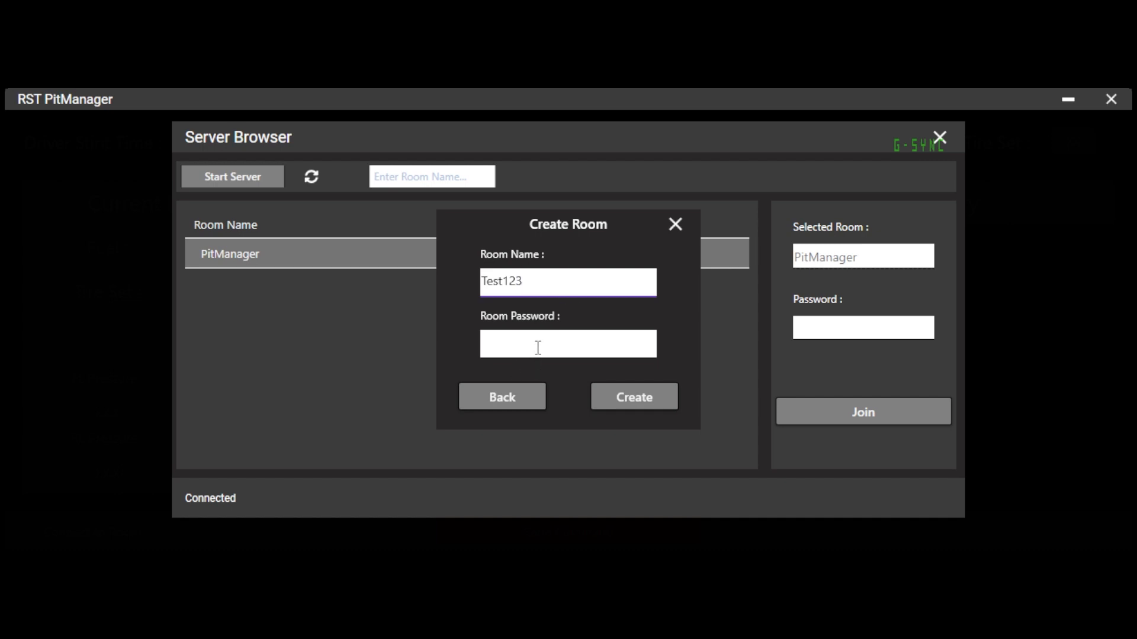
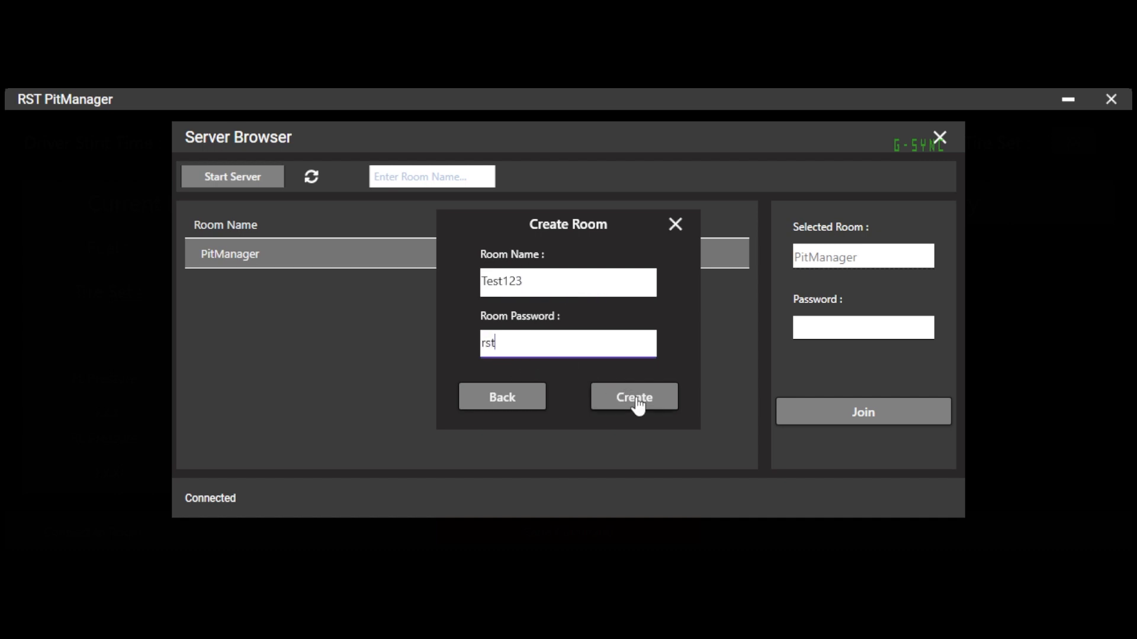
left_click(633, 396)
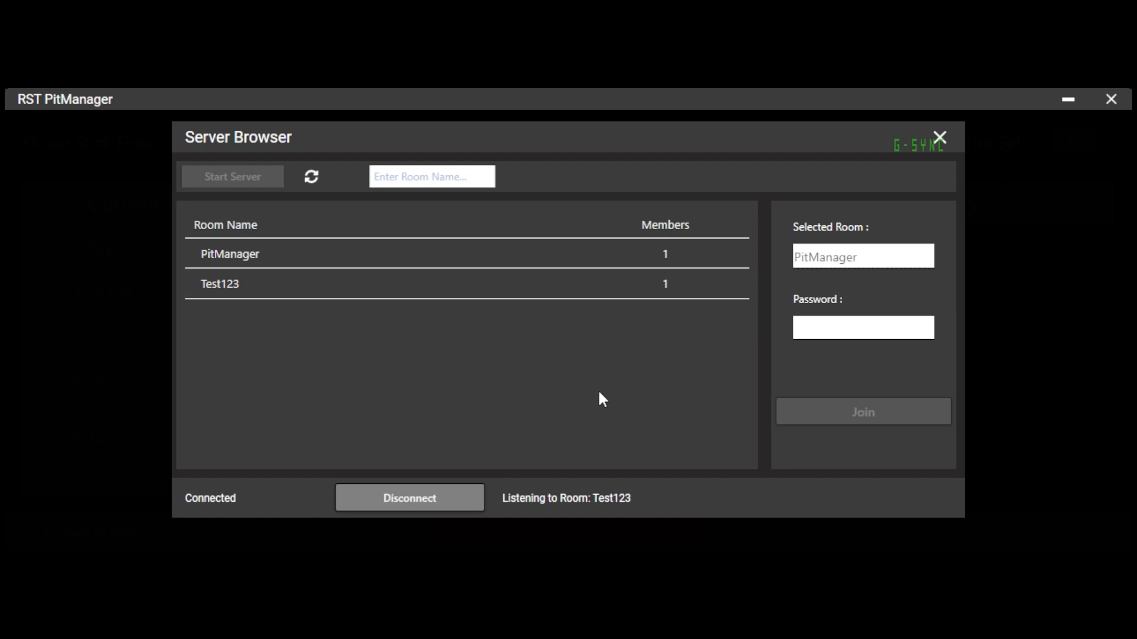
mouse_move(596, 505)
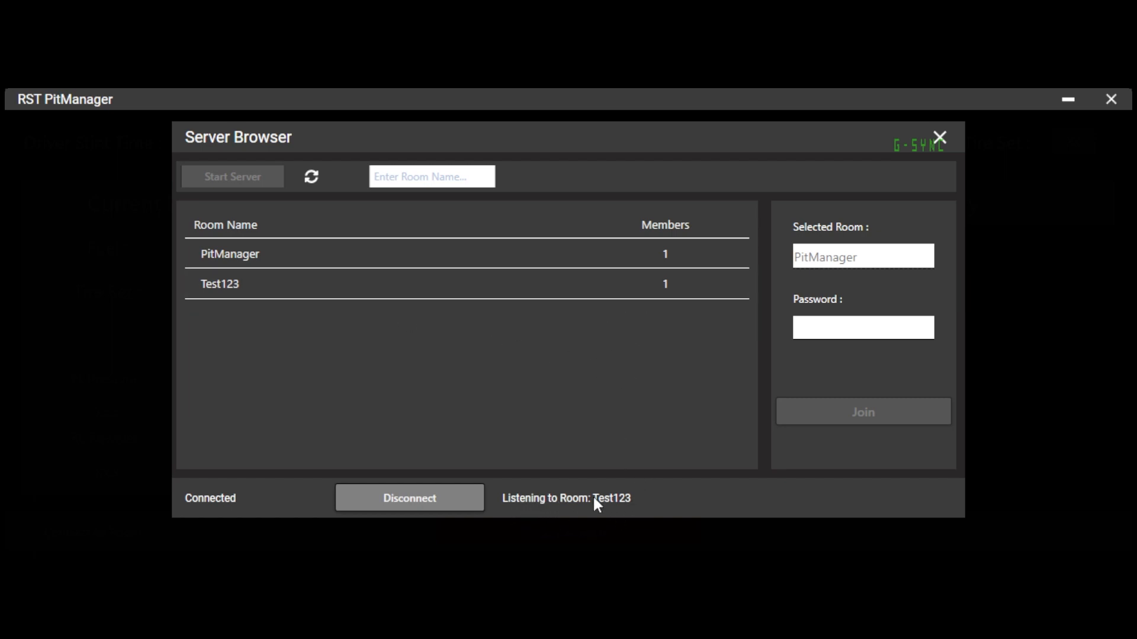
mouse_move(697, 222)
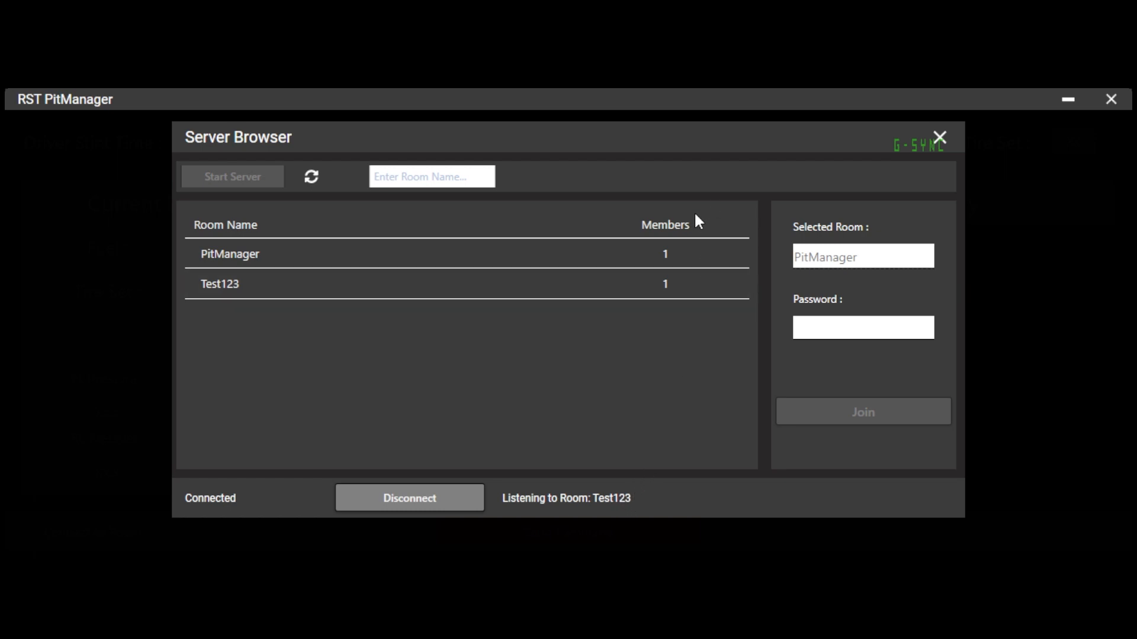
mouse_move(522, 455)
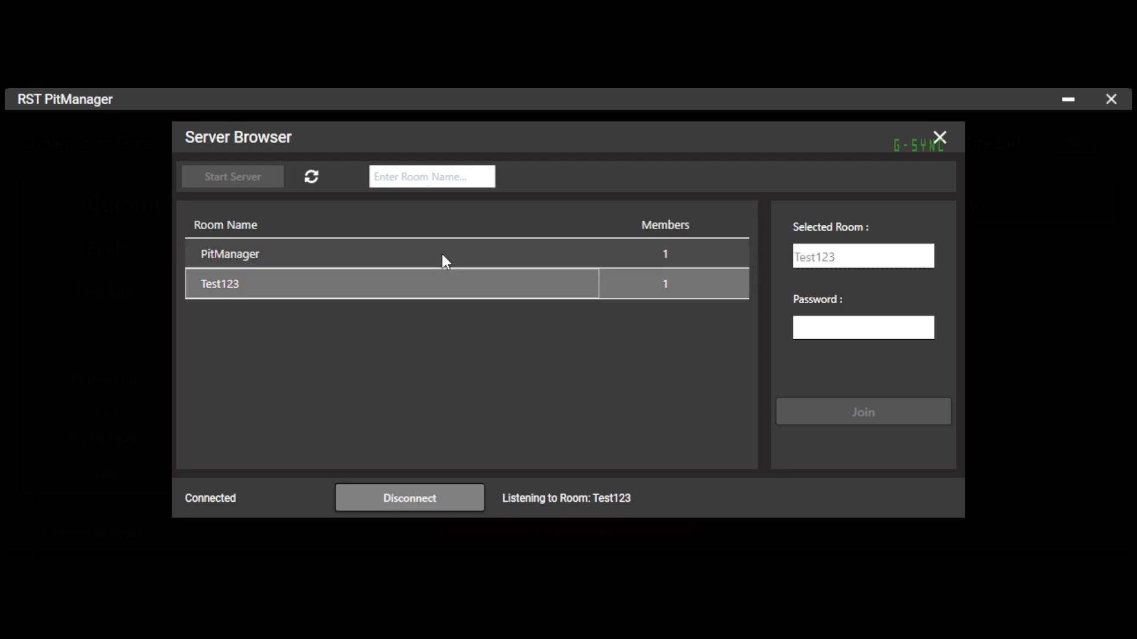
mouse_move(431, 264)
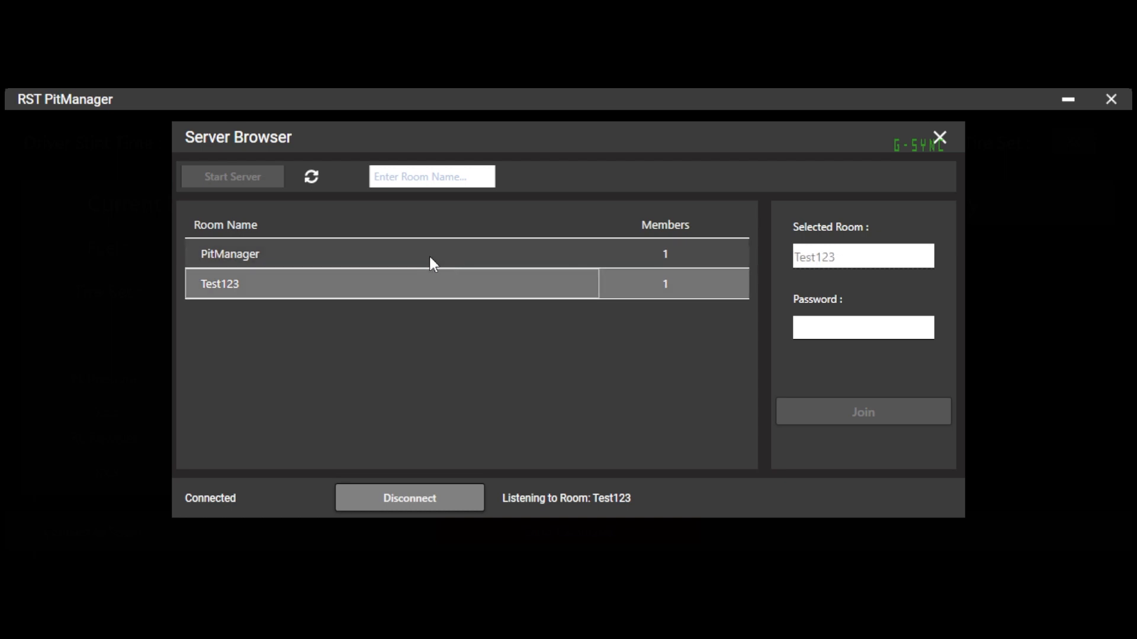
mouse_move(369, 339)
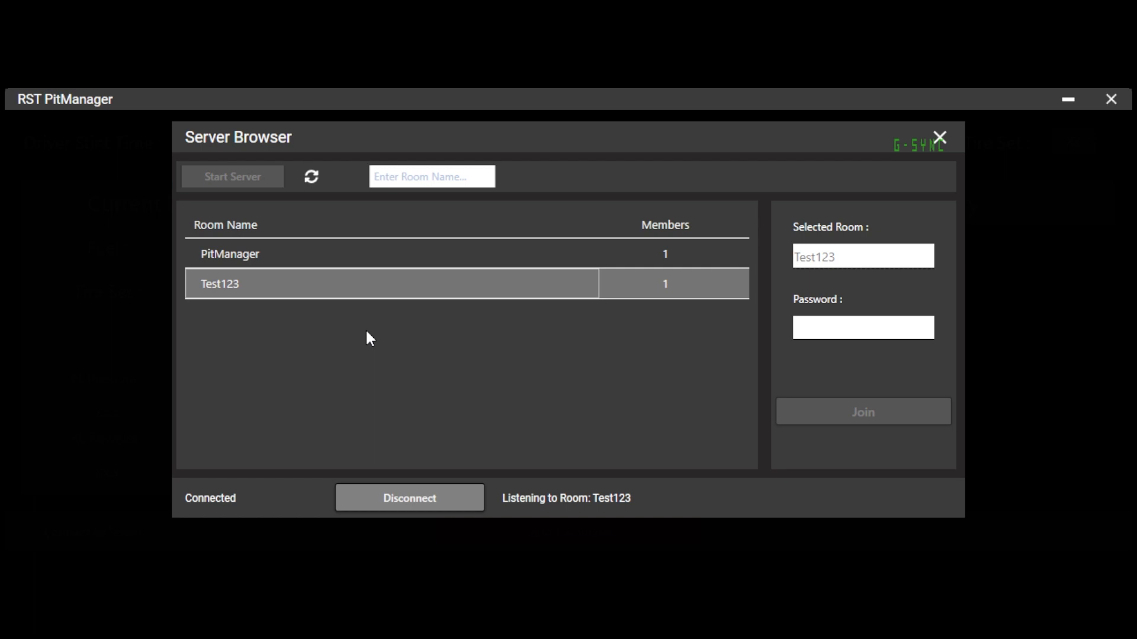
mouse_move(345, 239)
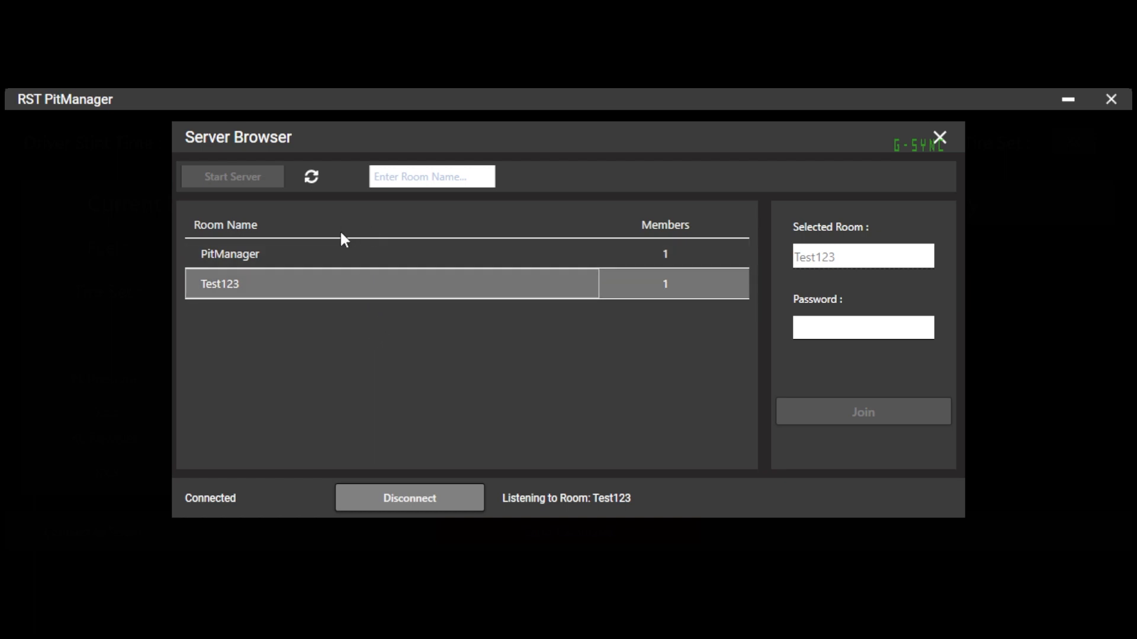
- Filter the room list by 'Test', then clear the filter to show both rooms
left_click(430, 176)
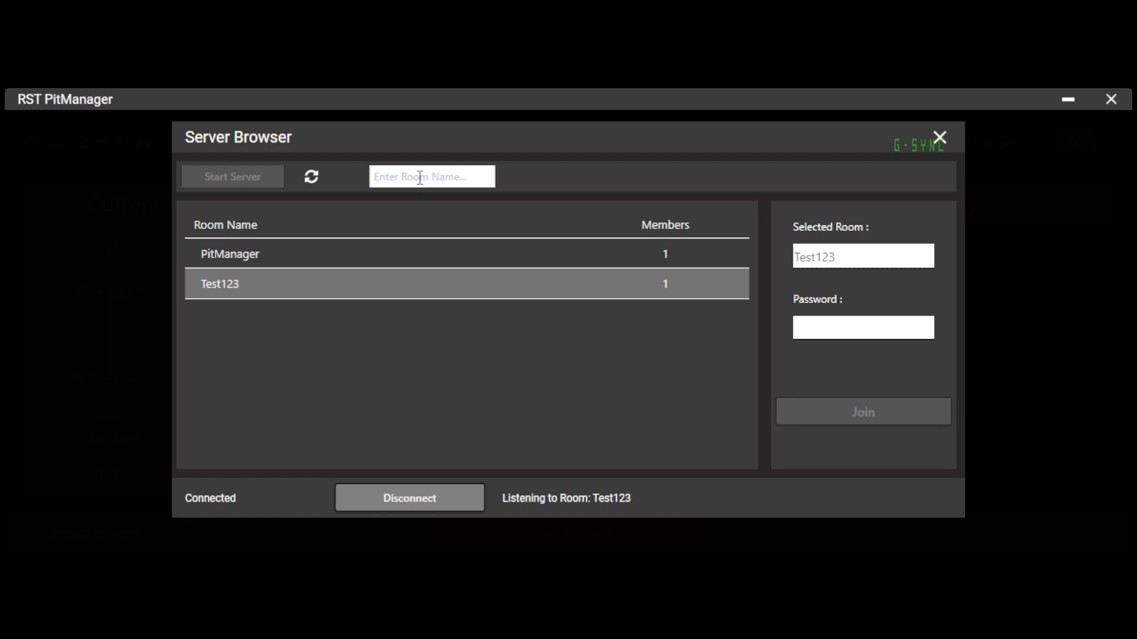
type("Test")
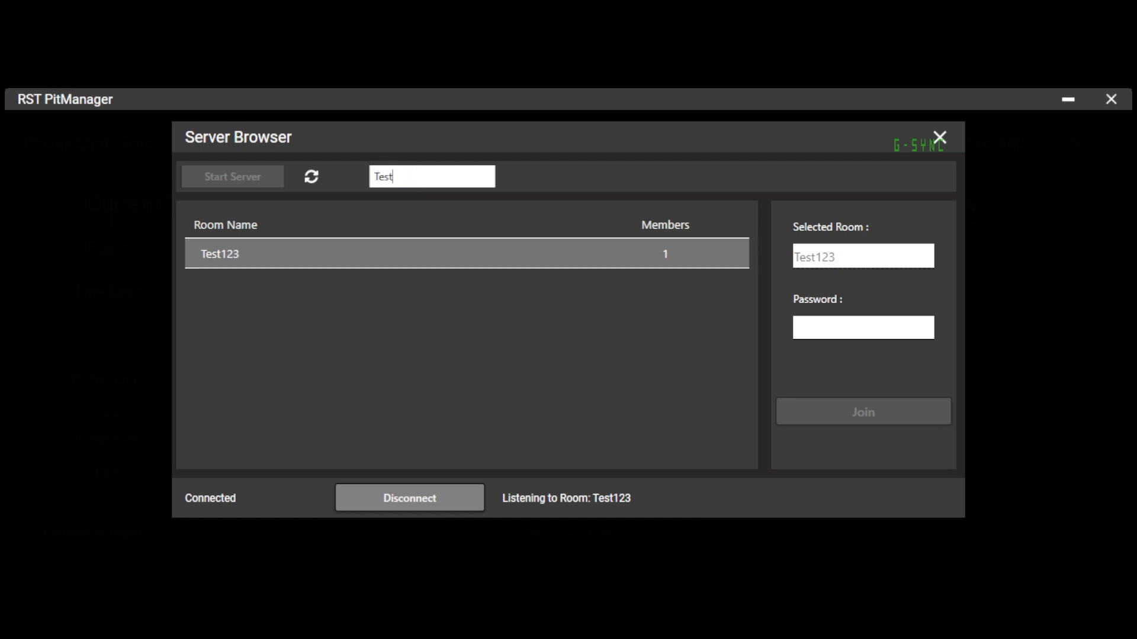
left_click(310, 177)
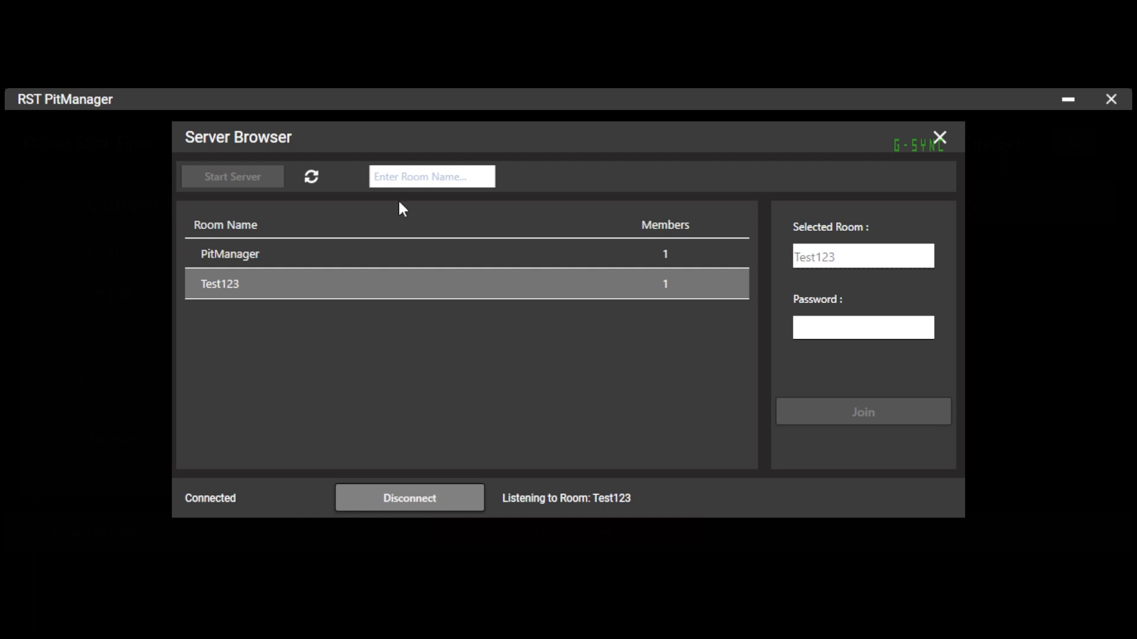
mouse_move(294, 309)
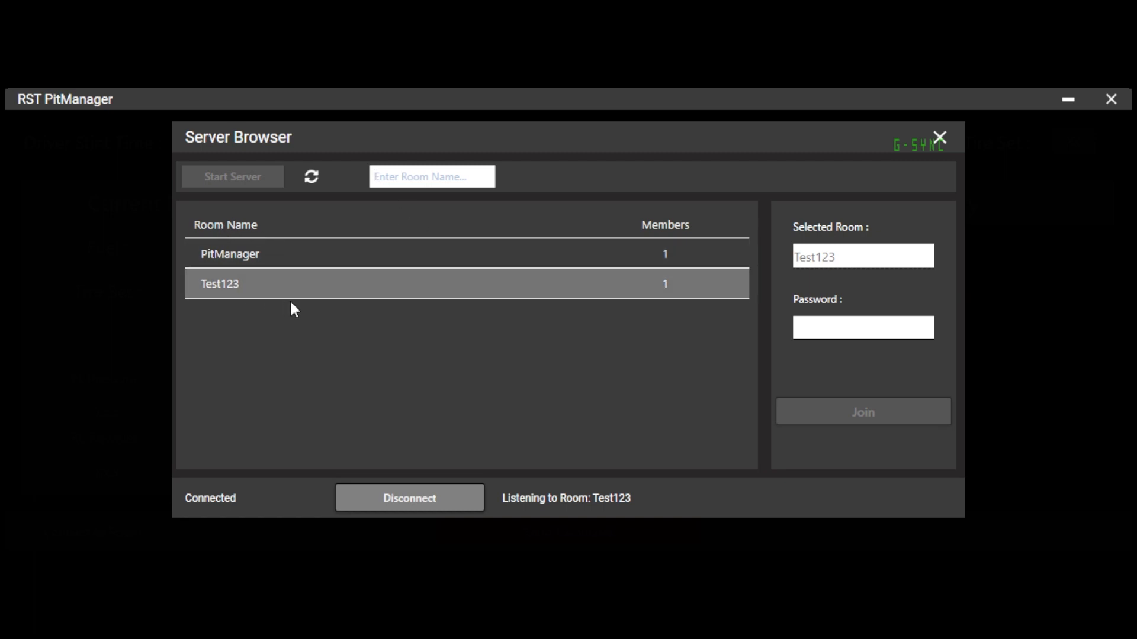
mouse_move(939, 139)
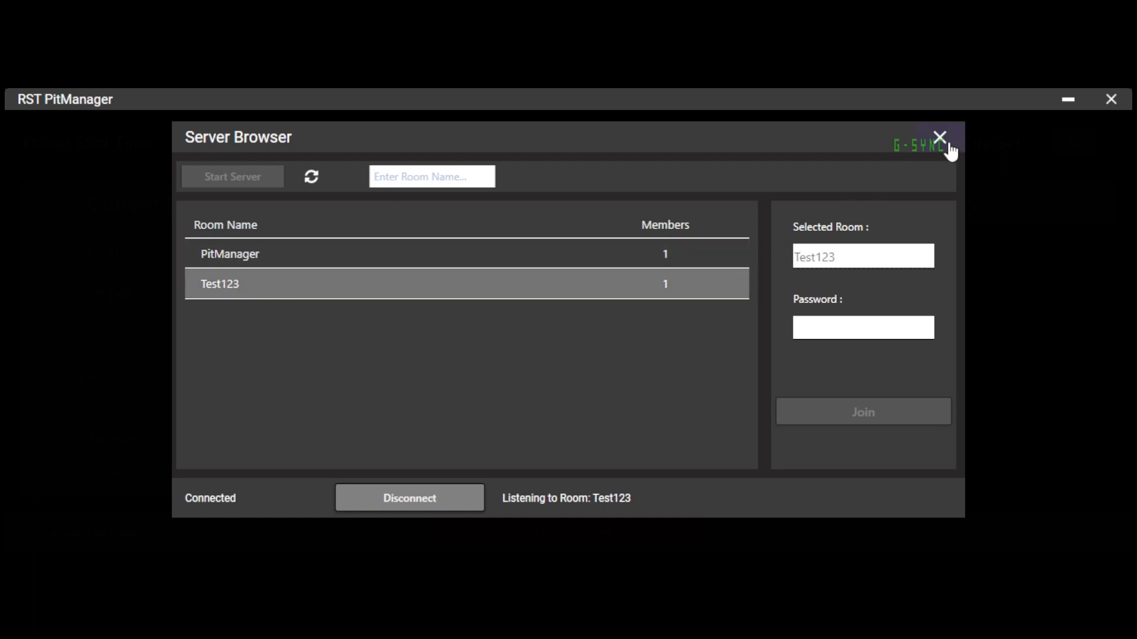
- Close the Server Browser to return to the strategy screen with default values
left_click(939, 137)
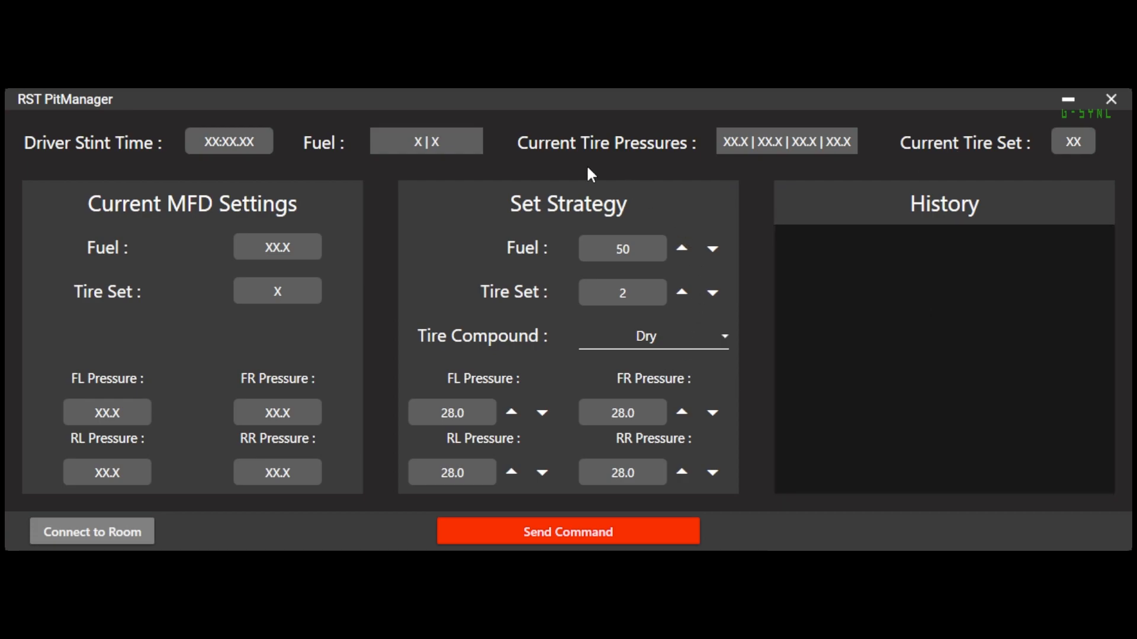
mouse_move(820, 168)
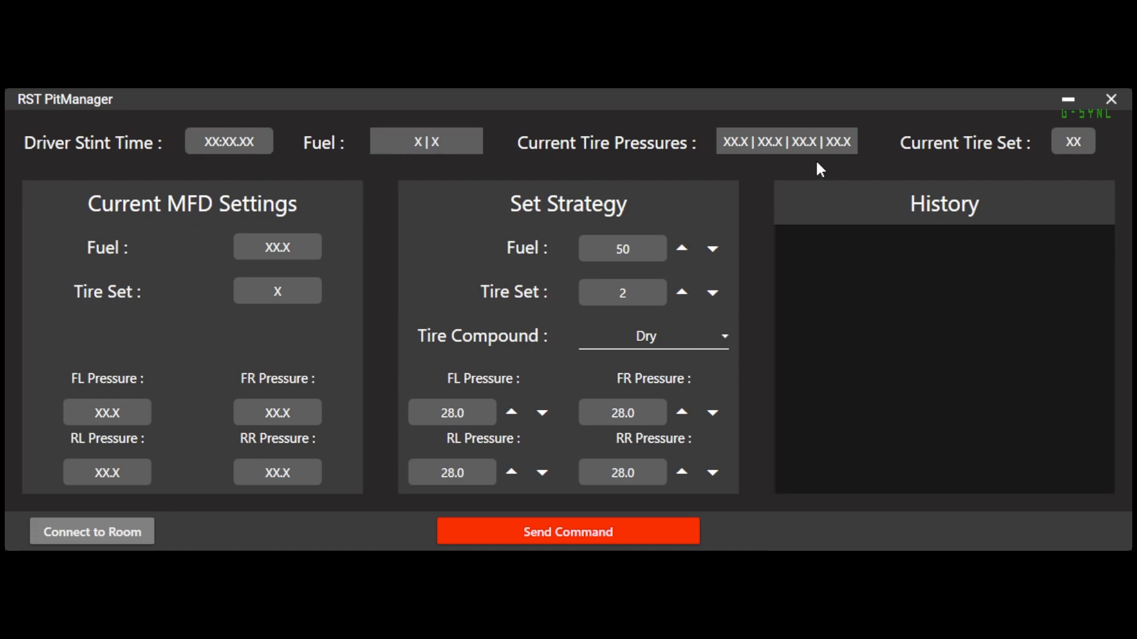
mouse_move(345, 182)
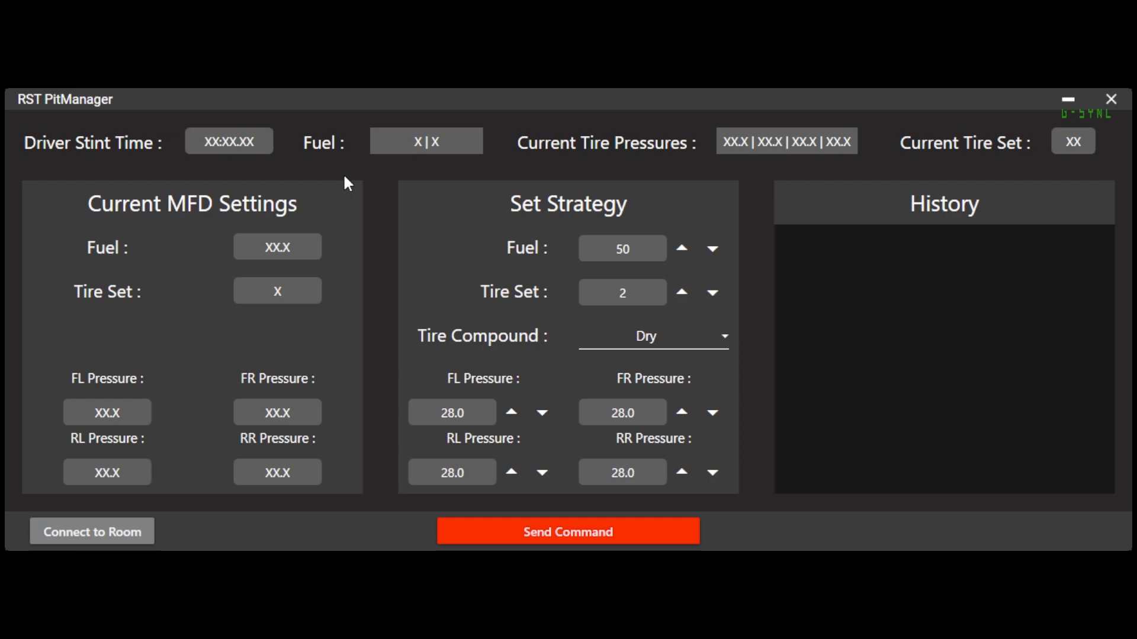
mouse_move(310, 174)
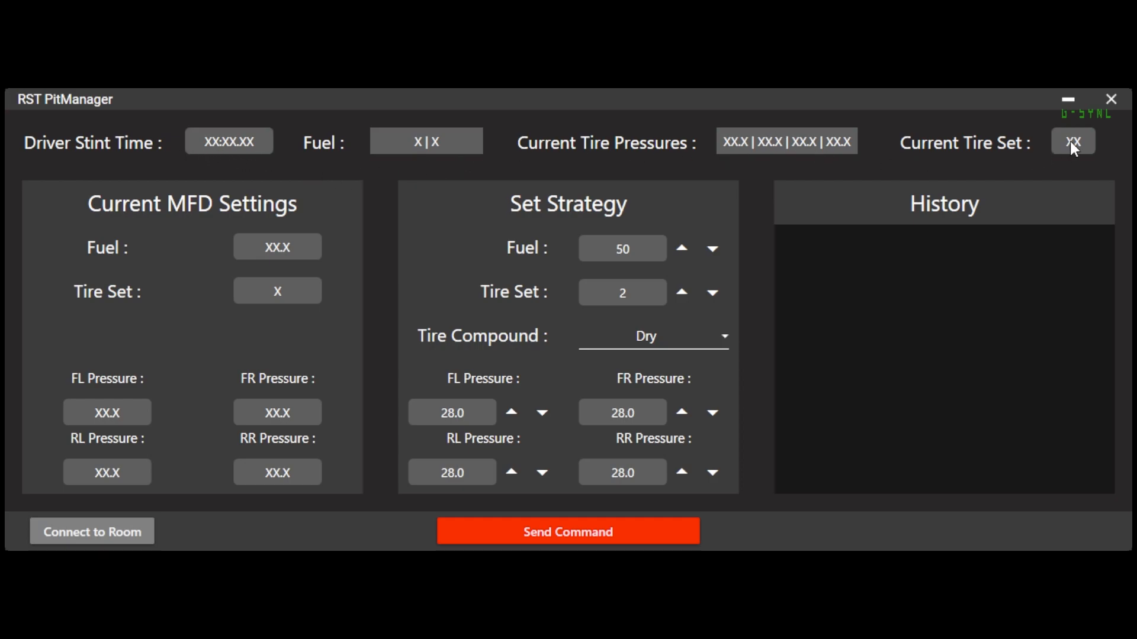
mouse_move(496, 149)
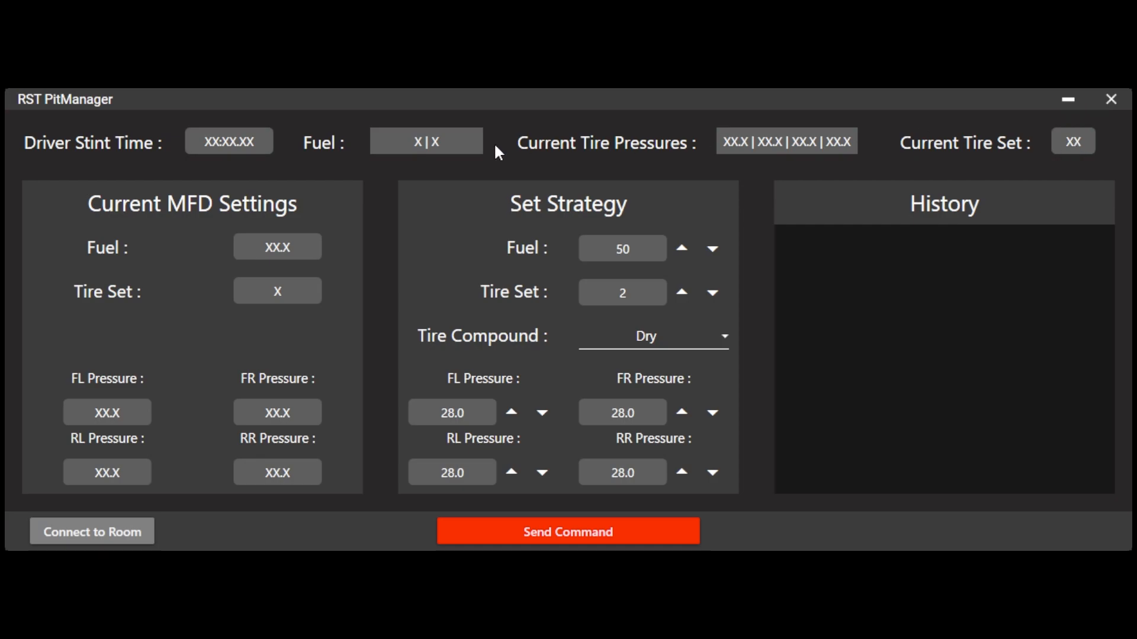
mouse_move(499, 161)
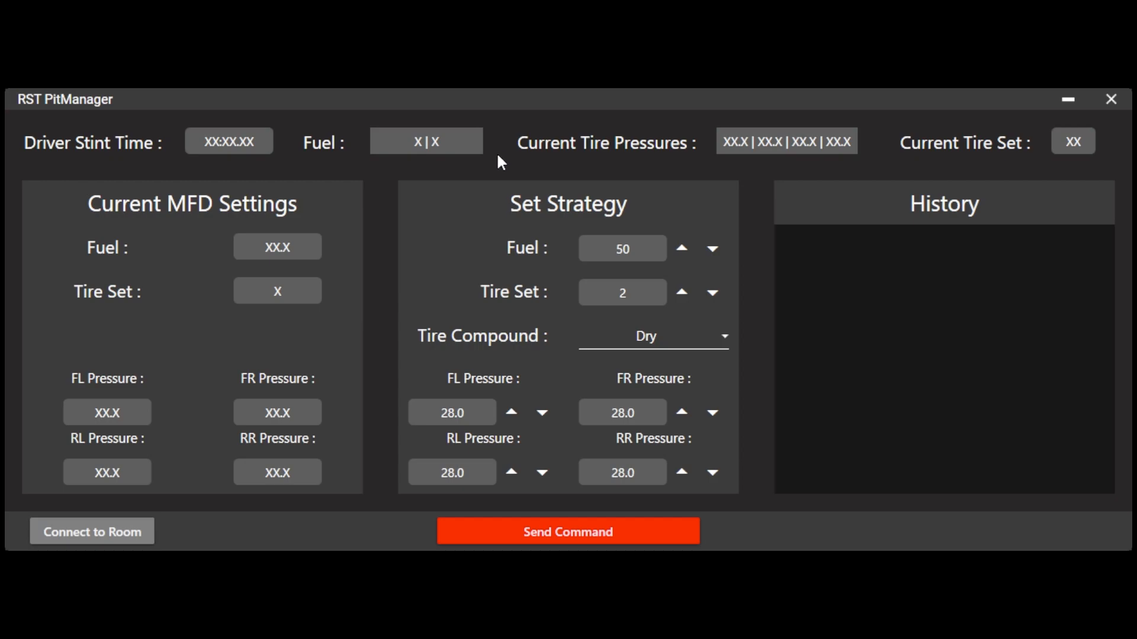
mouse_move(167, 533)
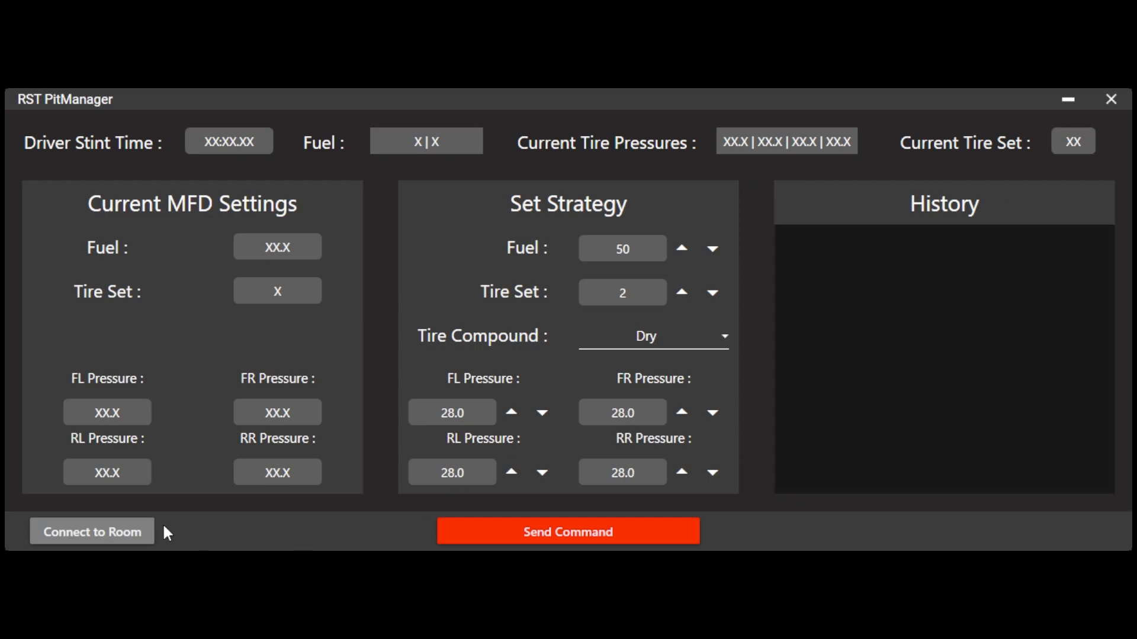
- Disconnect from the Test123 room in the Server Browser
left_click(91, 532)
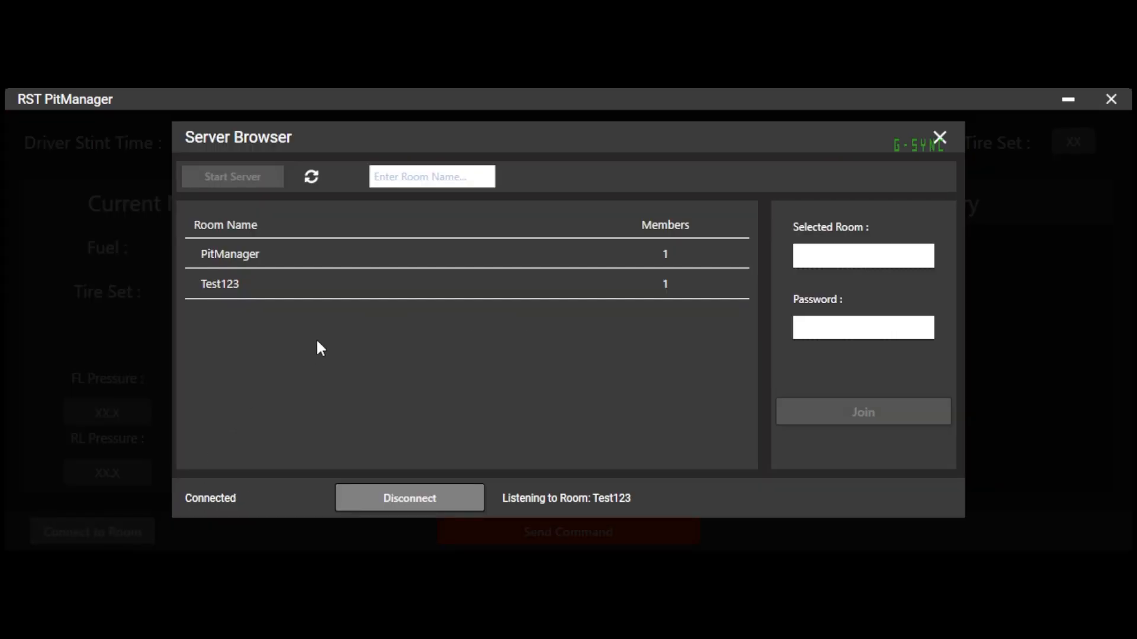
left_click(392, 283)
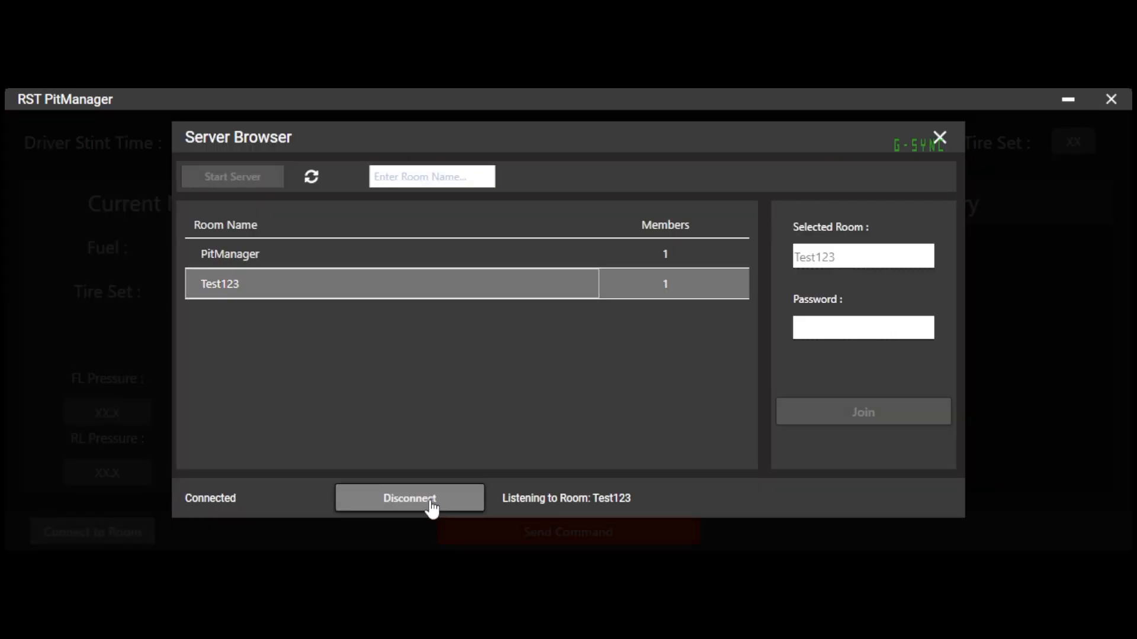
left_click(409, 498)
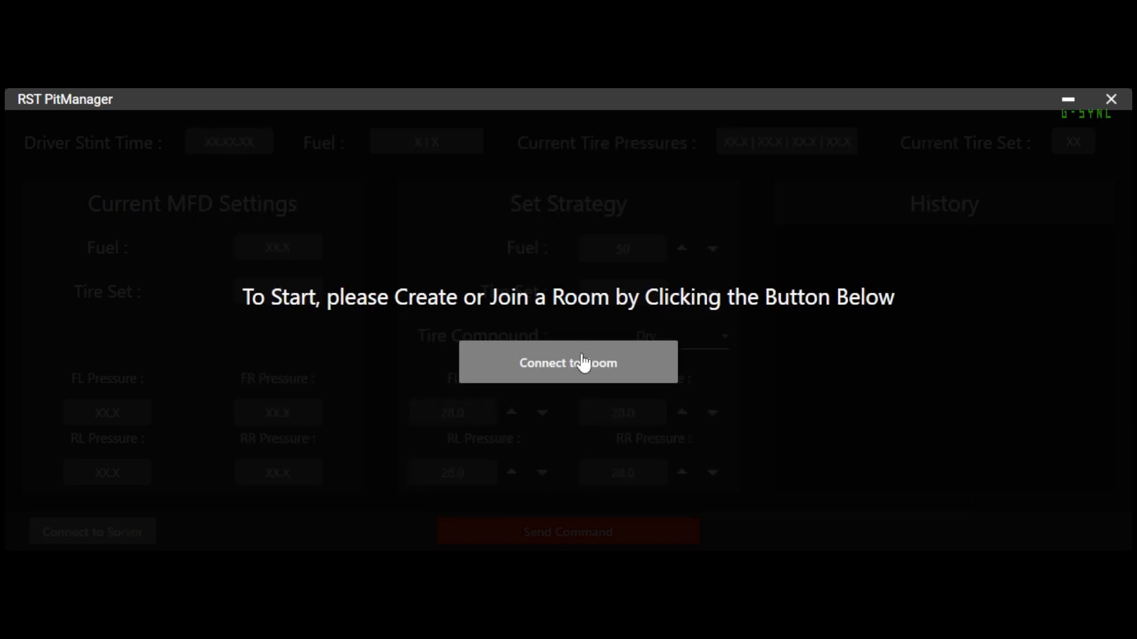
- Join the password-protected PitManager room
left_click(567, 362)
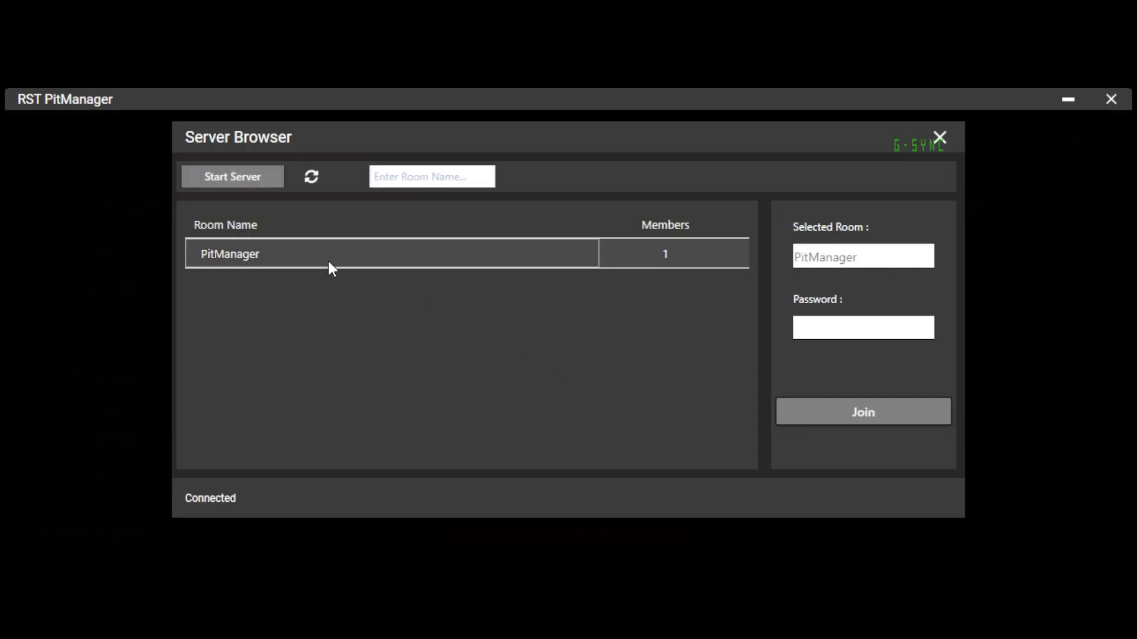
left_click(862, 327)
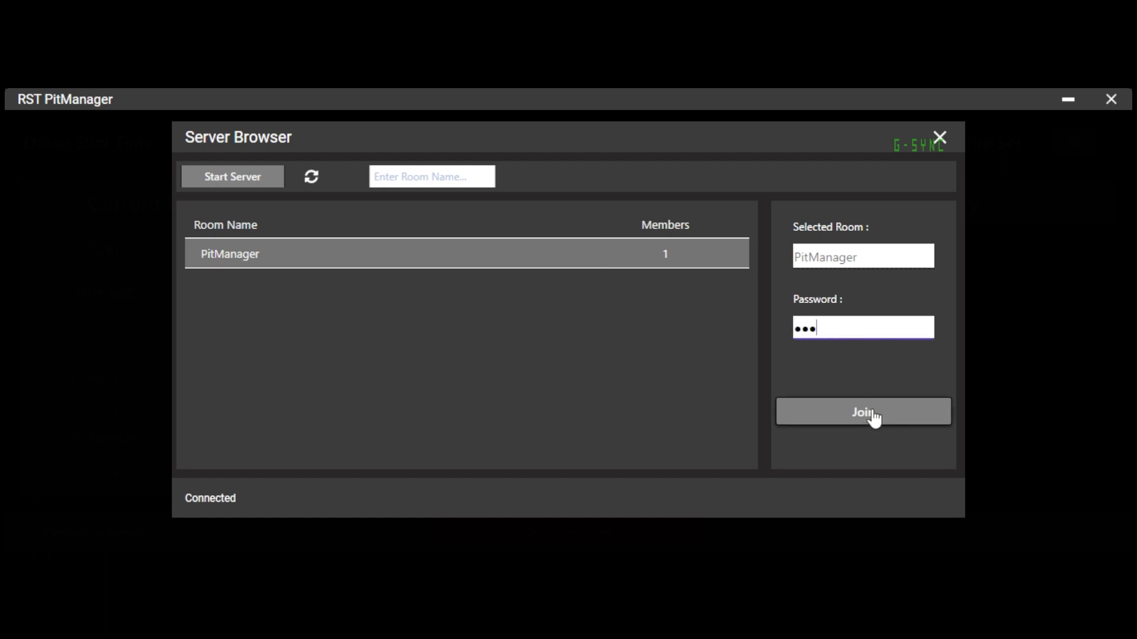
left_click(862, 411)
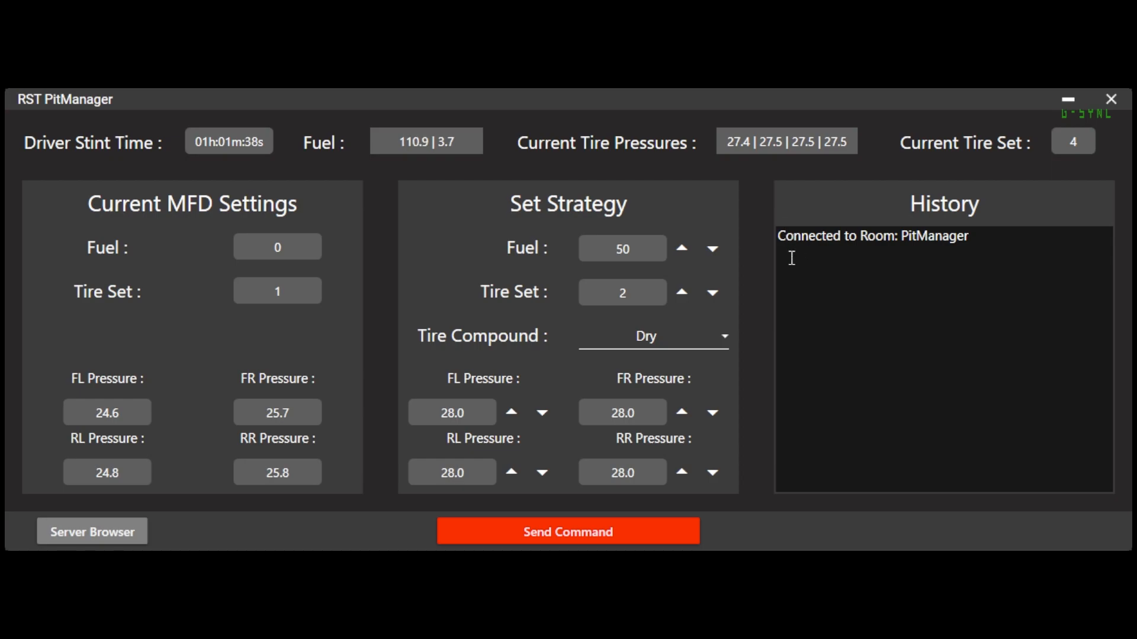
mouse_move(265, 168)
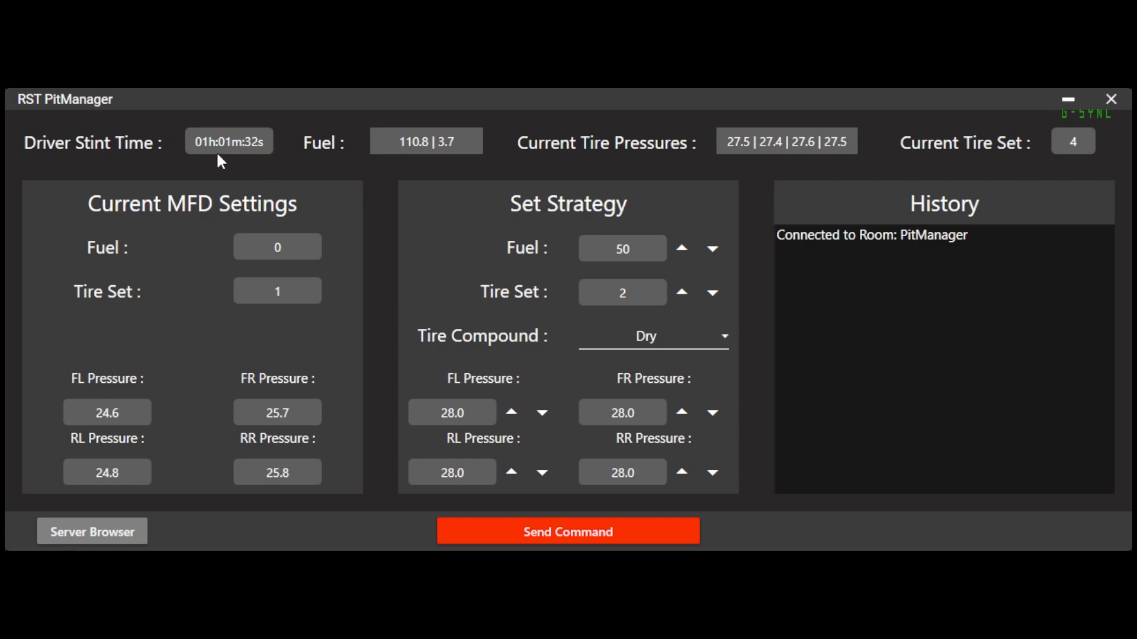
mouse_move(244, 143)
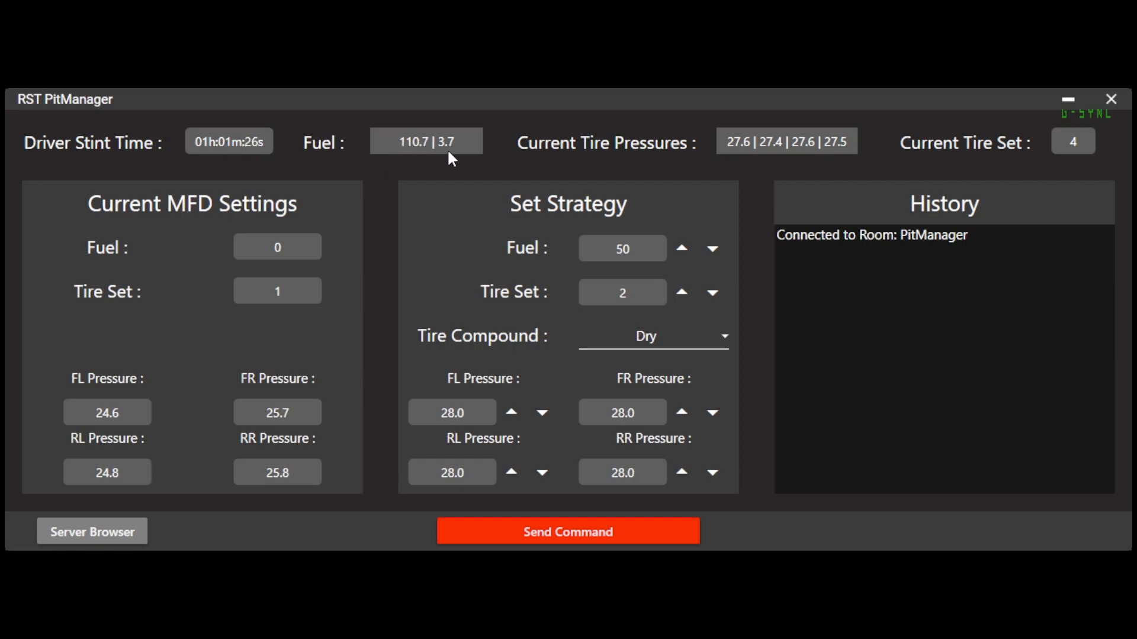
mouse_move(872, 168)
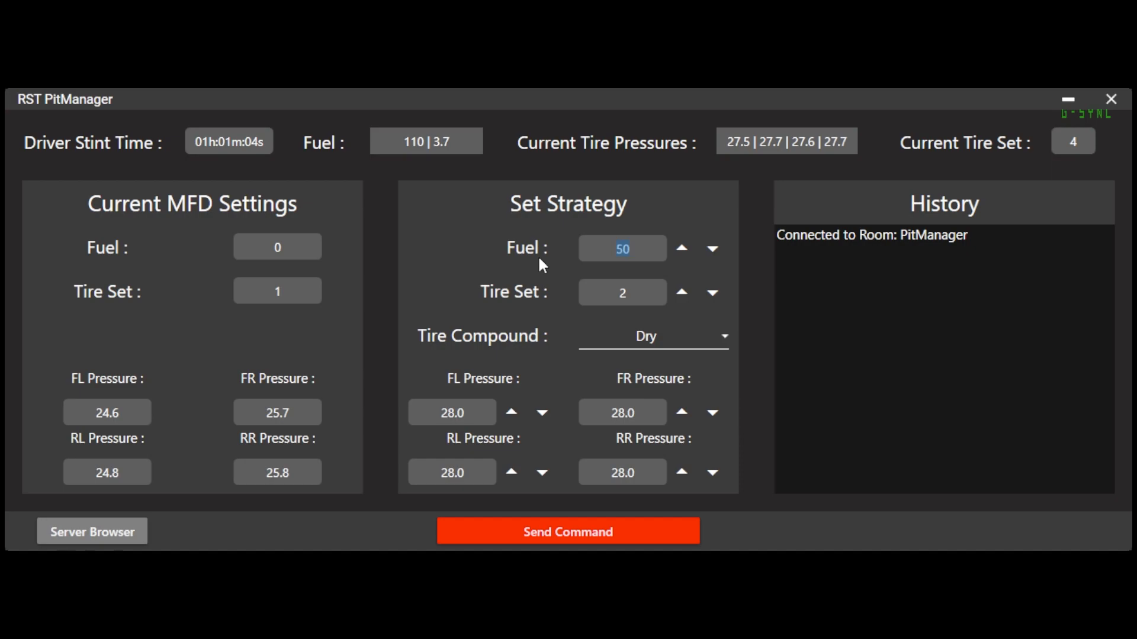
mouse_move(404, 274)
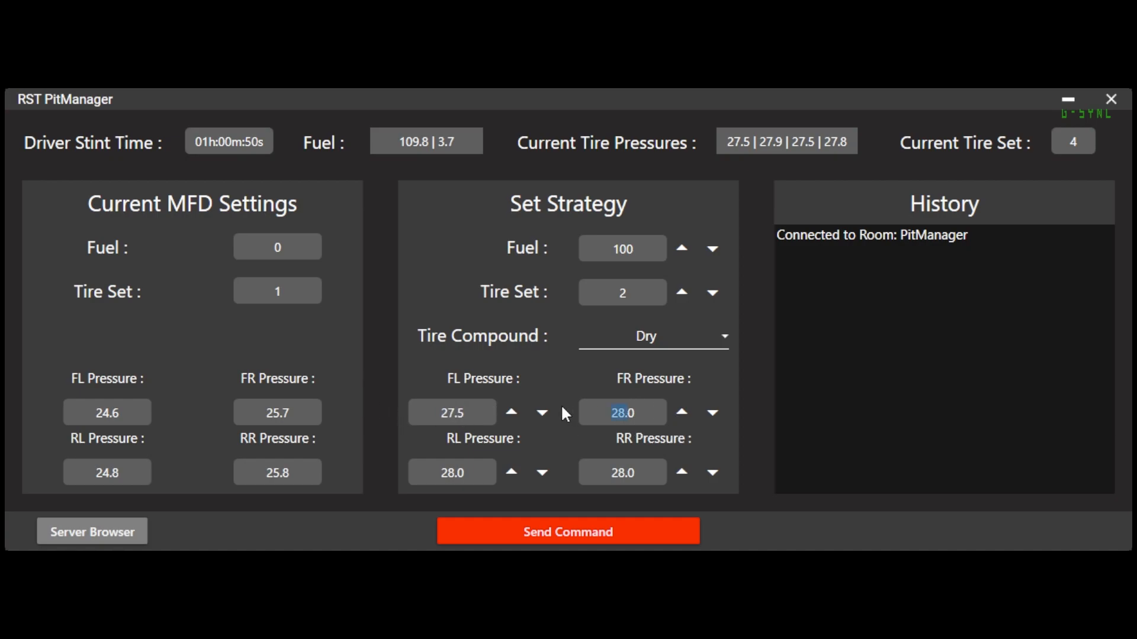
- Set fuel to 100 and FL, FR, RL and RR pressures to 27.5
left_click(452, 472)
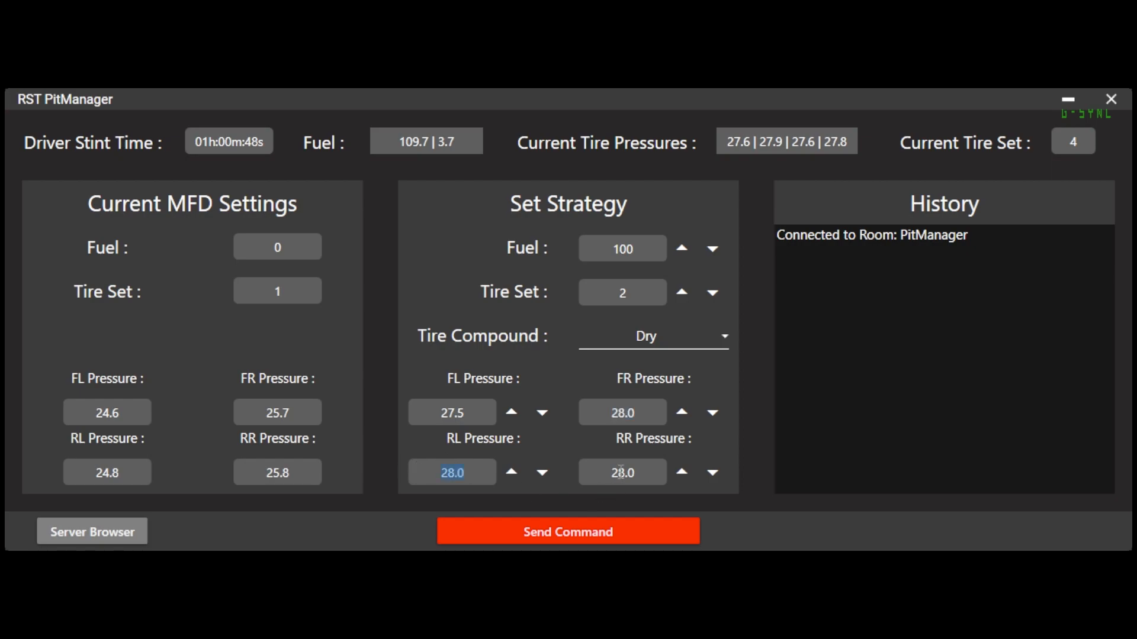
left_click(540, 472)
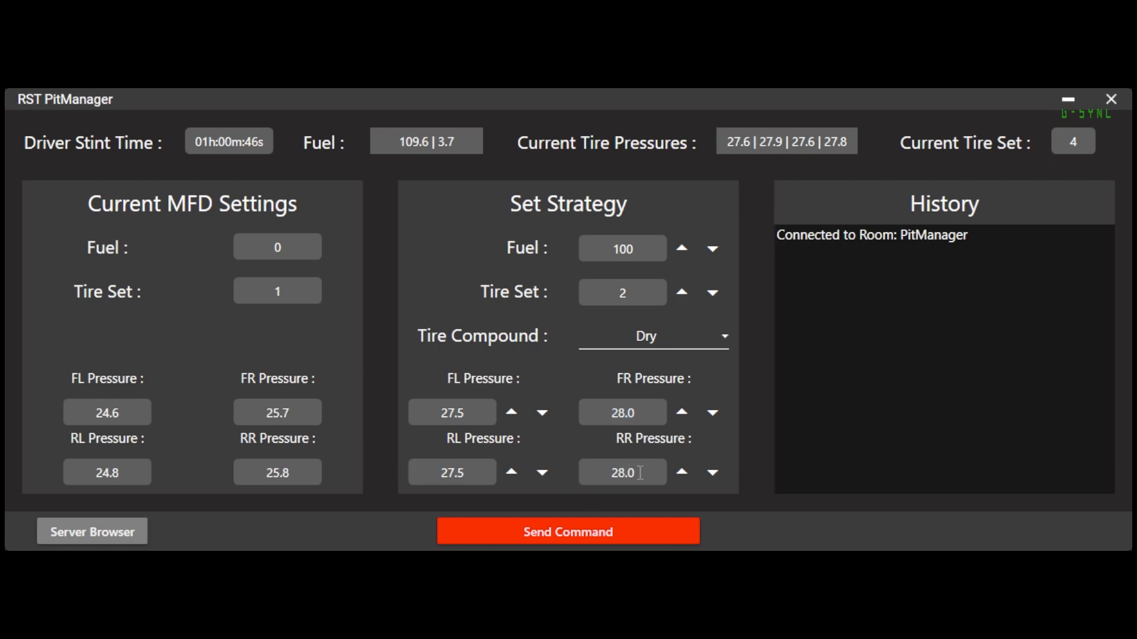
left_click(711, 413)
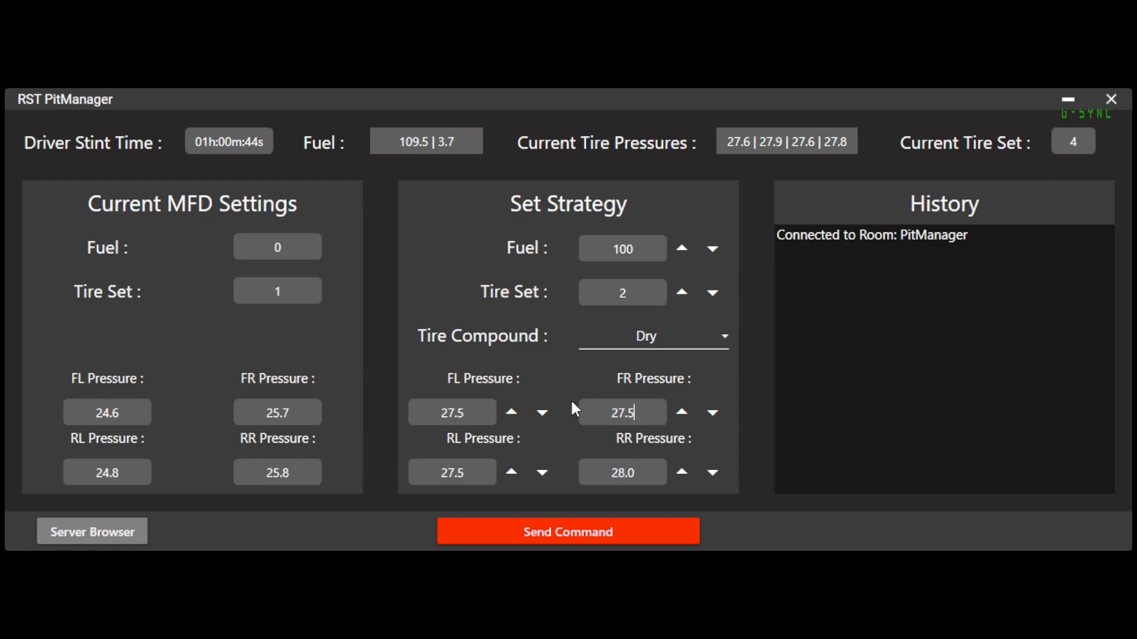
left_click(711, 471)
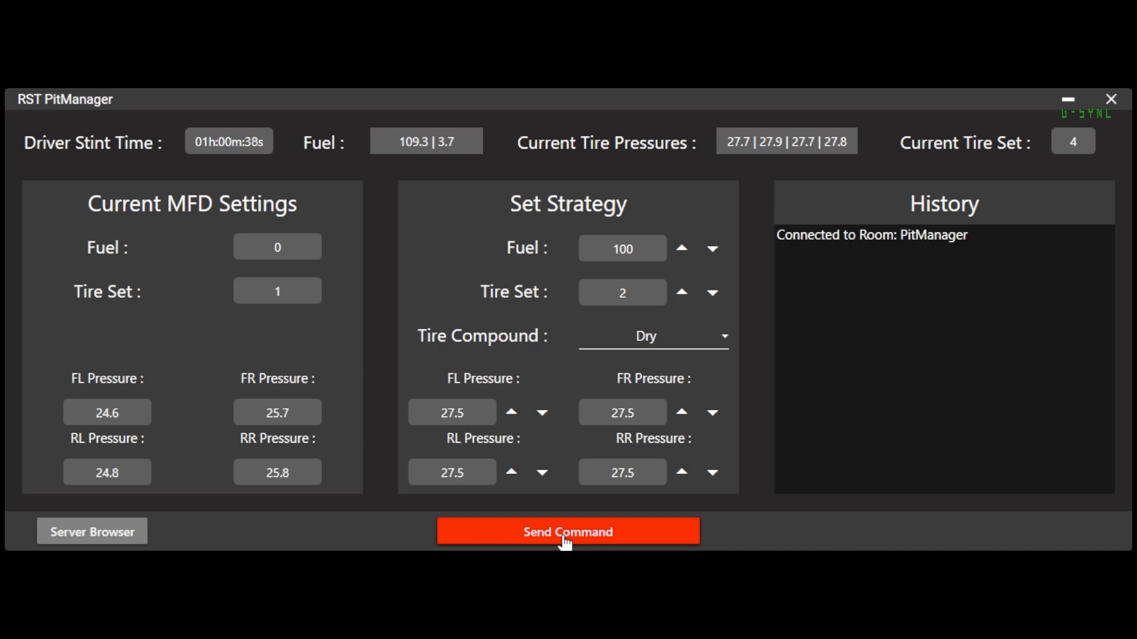
- Send the command so the MFD shows fuel 100, tire set 2, pressures 27.5
left_click(568, 531)
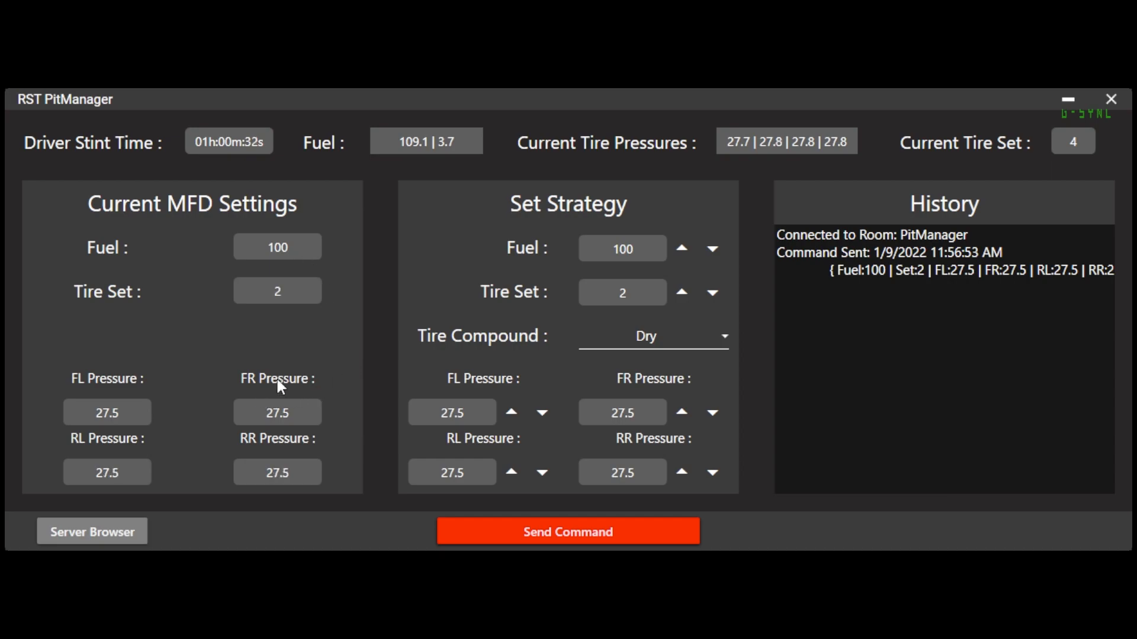
mouse_move(240, 246)
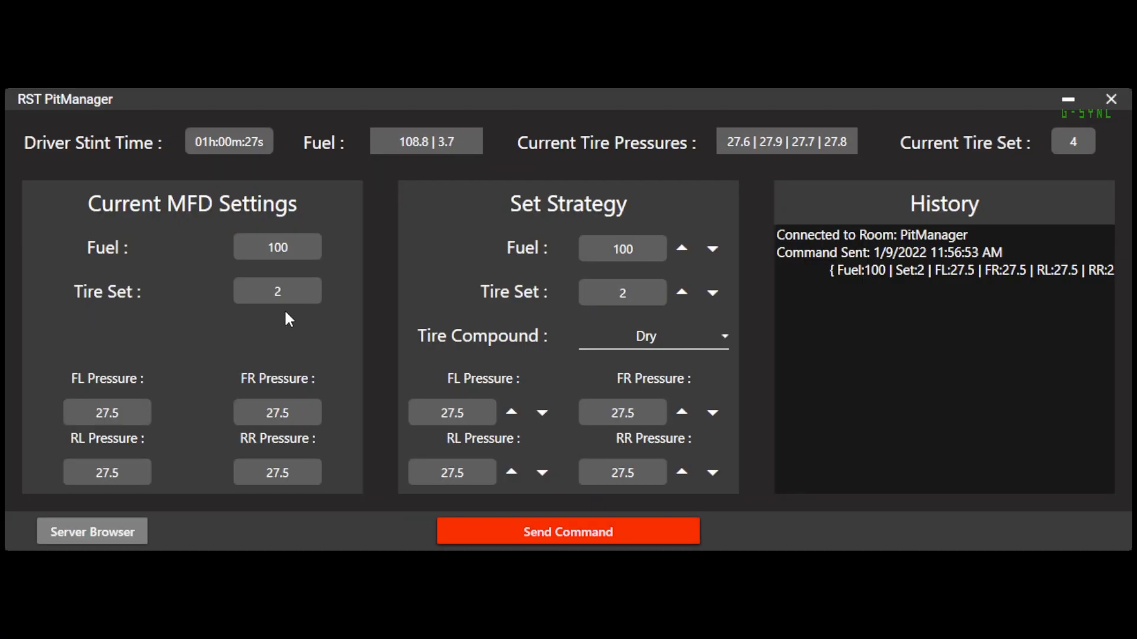
mouse_move(554, 407)
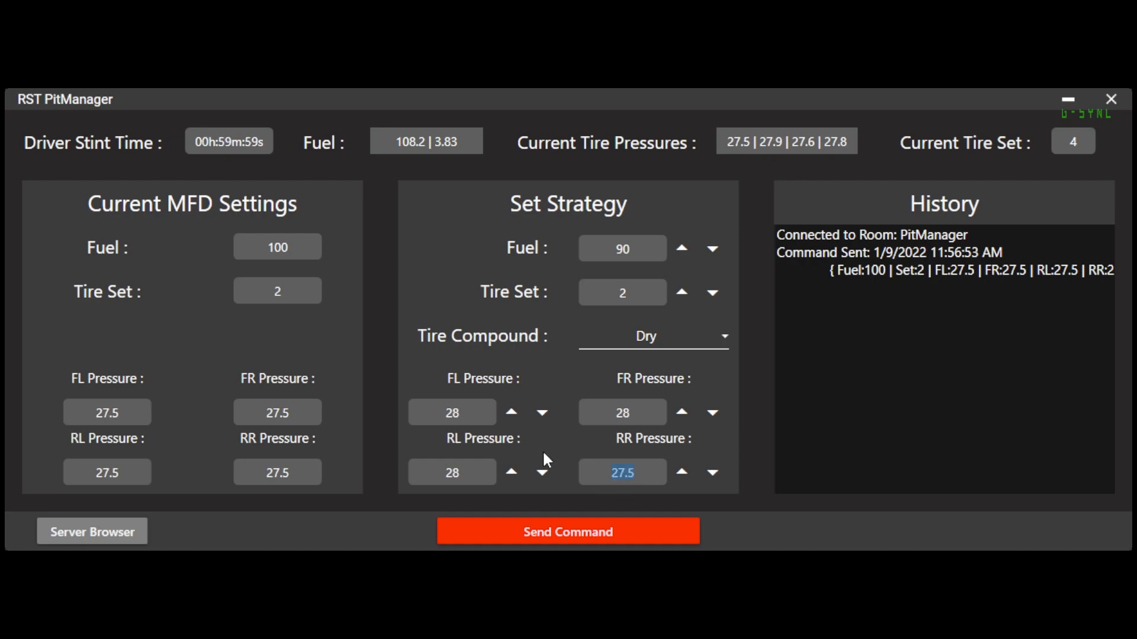
- Choose the Wet compound with fuel 90 and pressures 28, and send the command
left_click(680, 472)
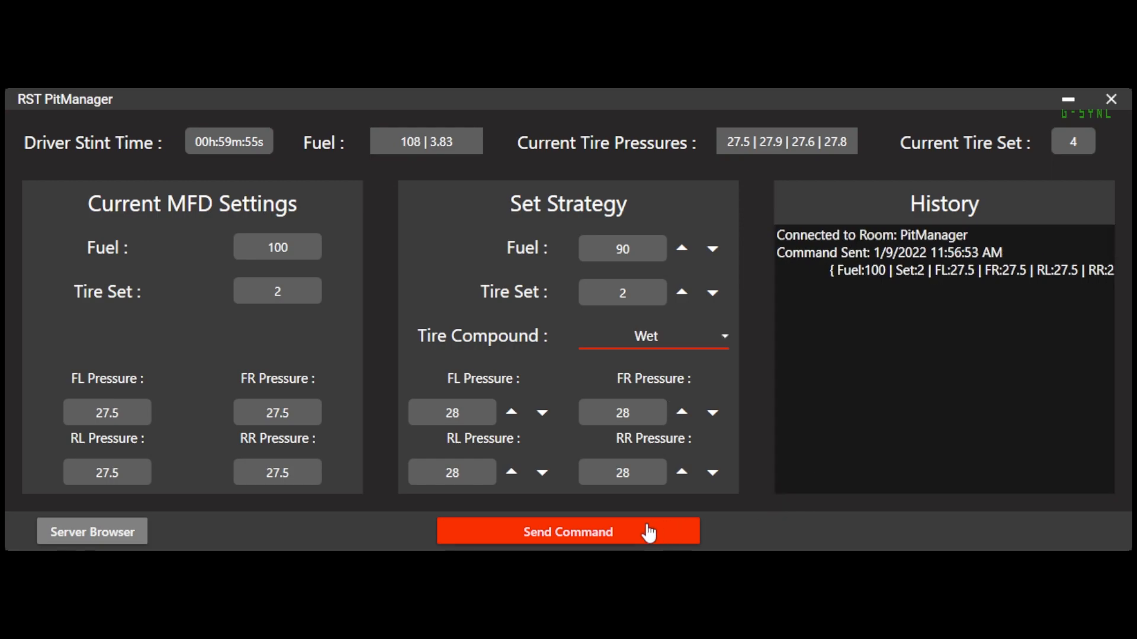
left_click(568, 532)
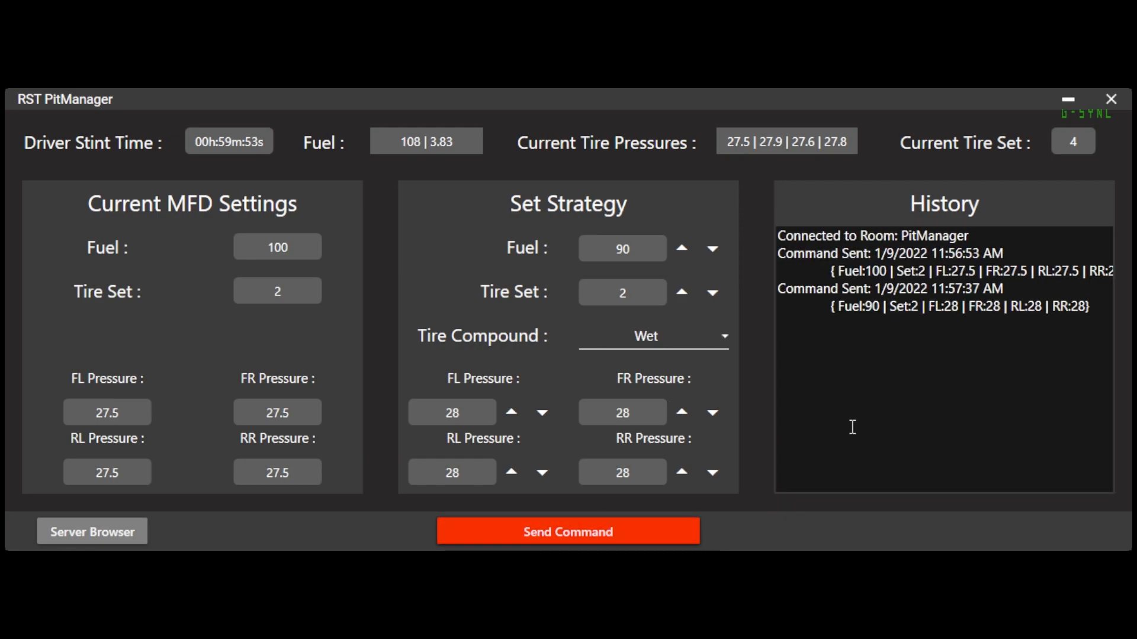
left_click(567, 532)
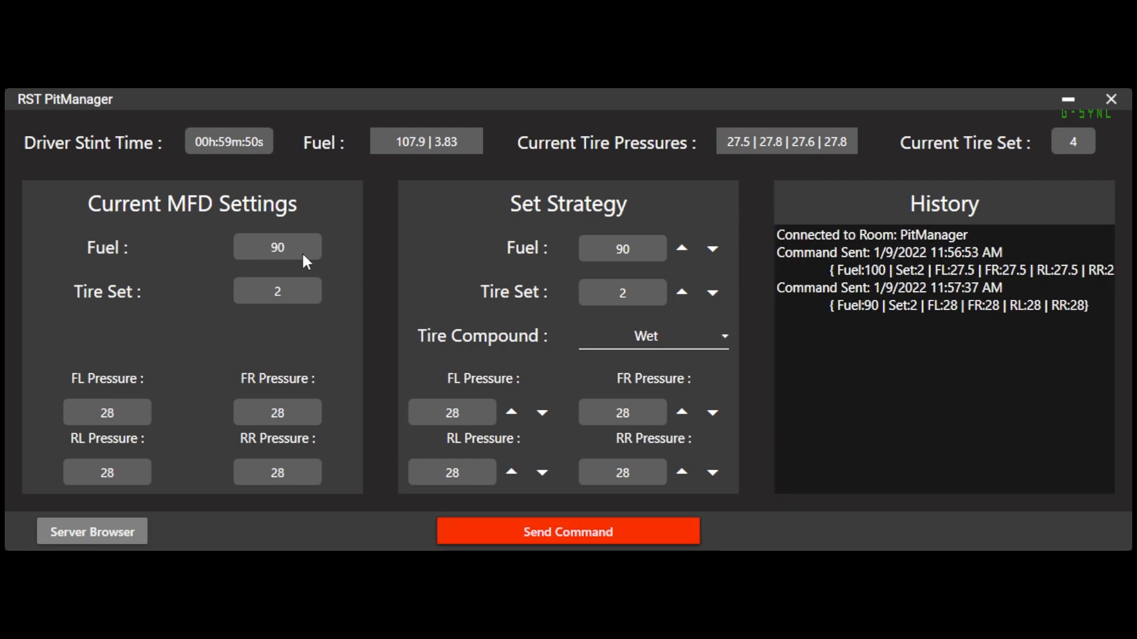
mouse_move(335, 375)
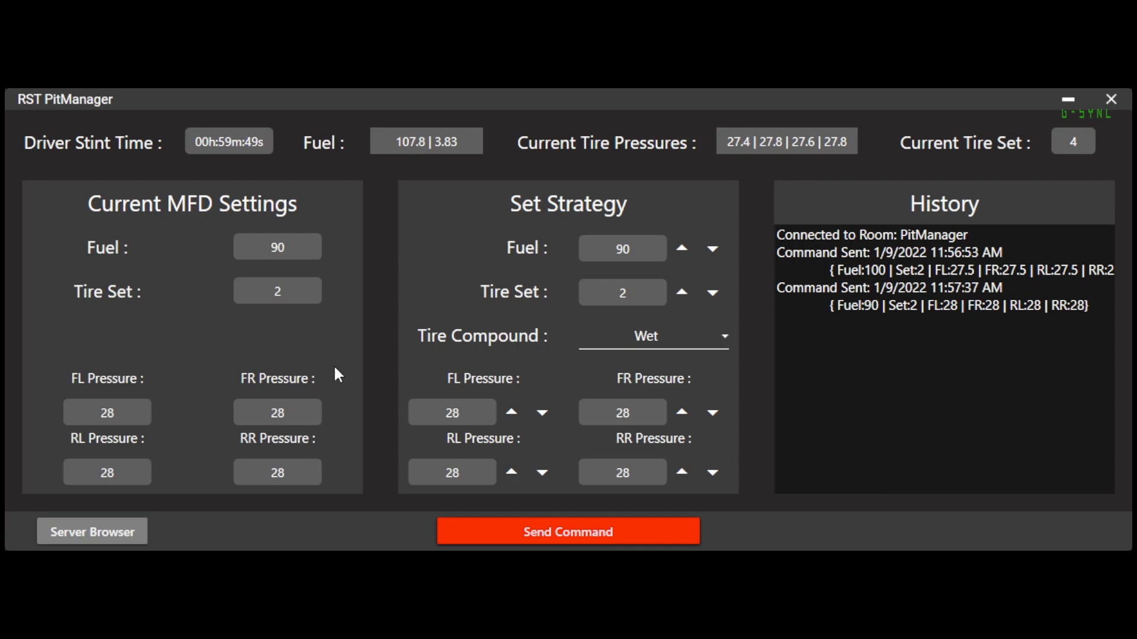